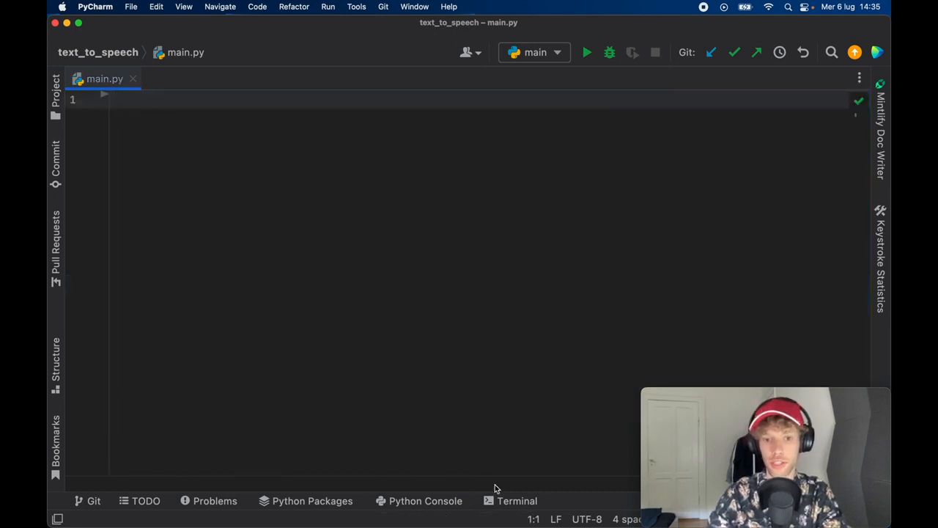
# Step: Run 'pip install pyttsx3' in the project's Terminal to install the package
pyautogui.click(516, 501)
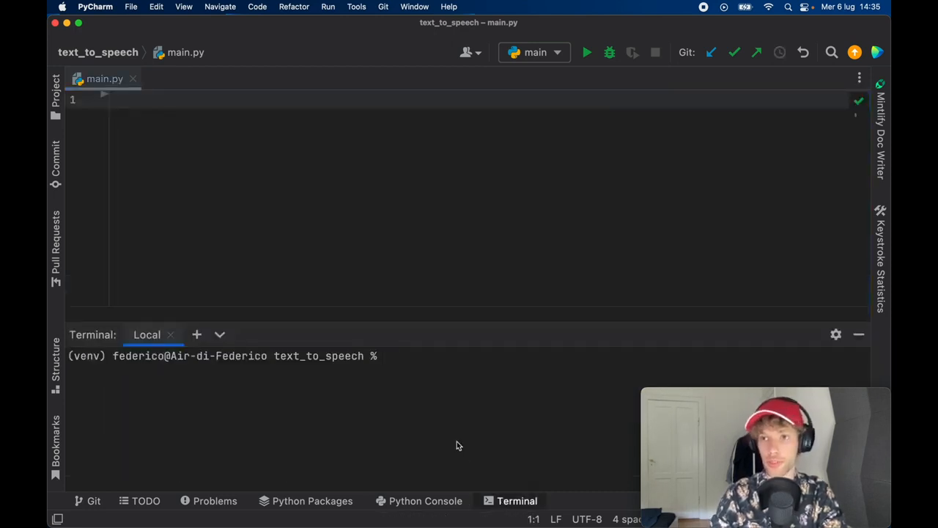
pyautogui.write('p')
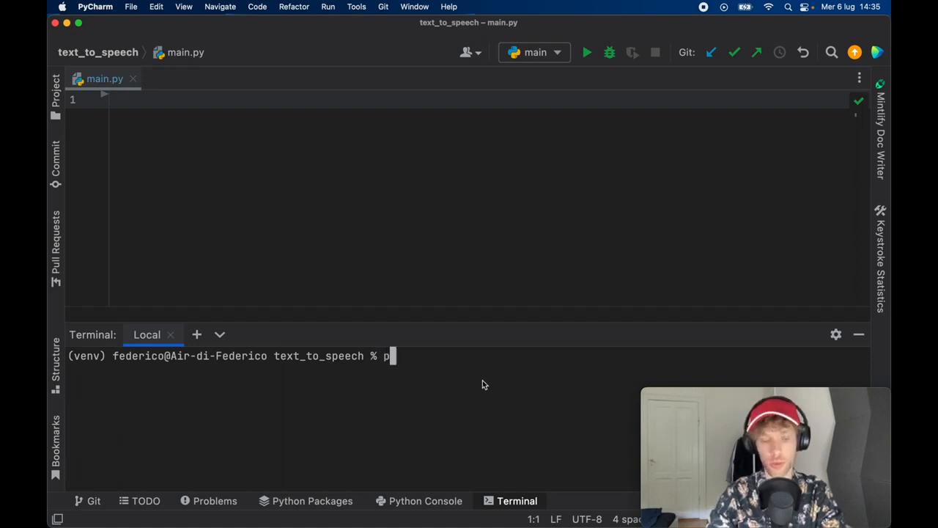
pyautogui.write('ip install')
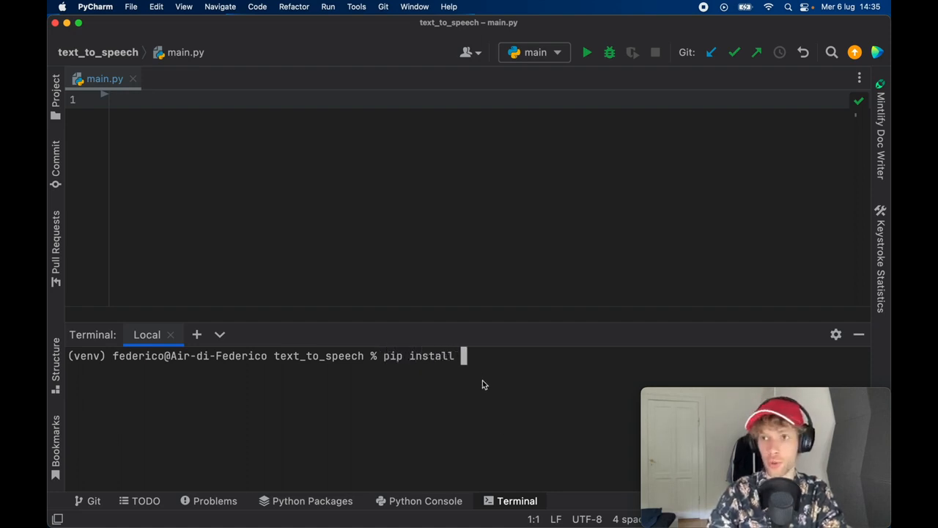
pyautogui.write('pytt')
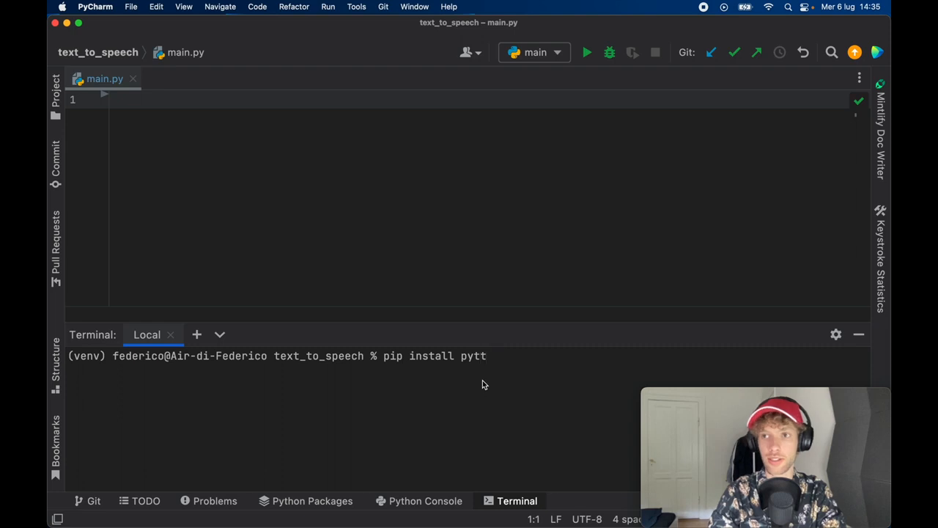
pyautogui.write('sx3')
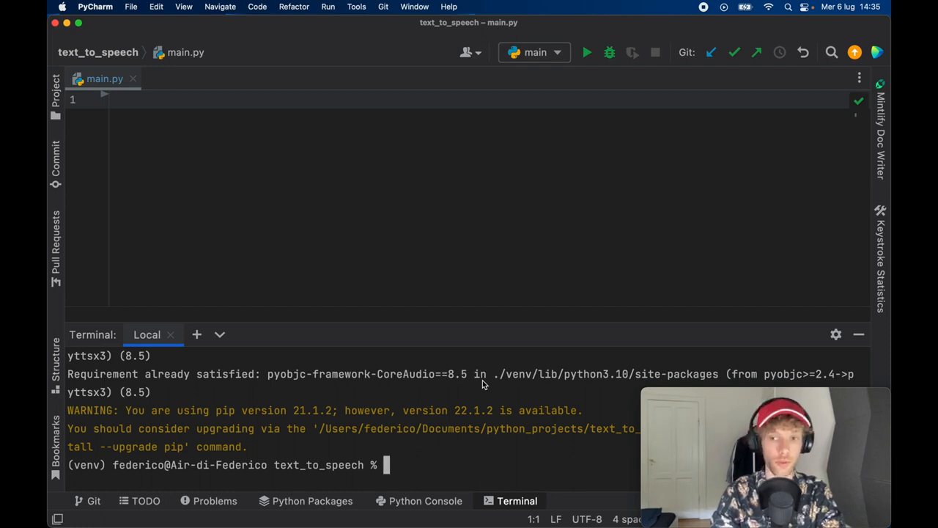
pyautogui.moveTo(491, 360)
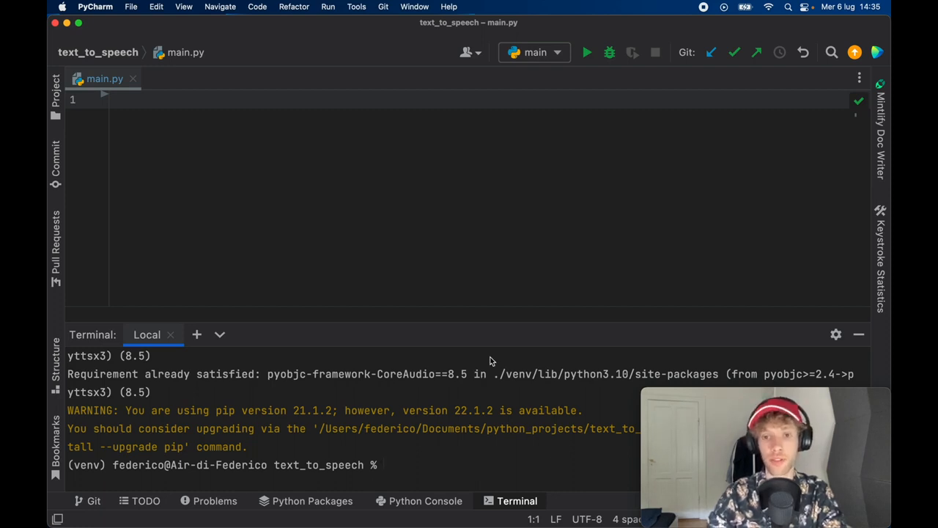
pyautogui.moveTo(496, 353)
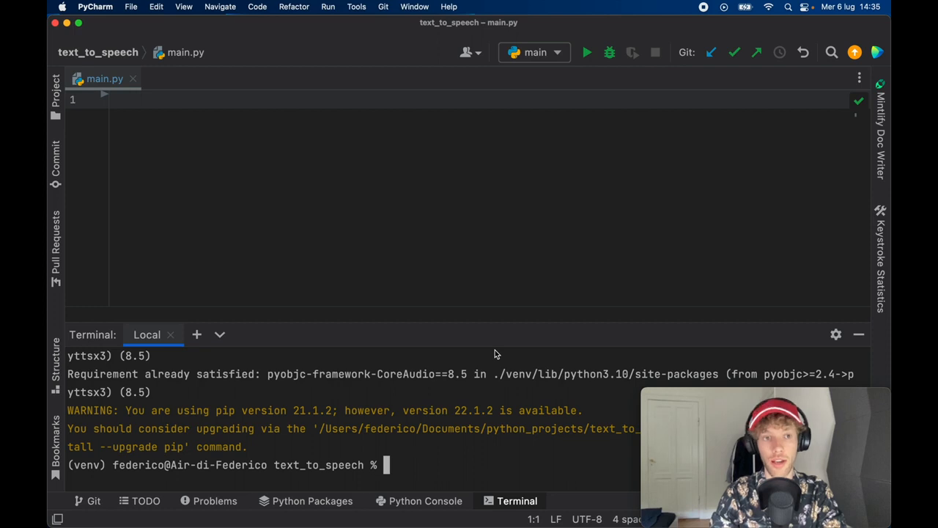
# Step: Begin the 'import pyttsx3' line at the top of main.py
pyautogui.write('import pyttsx3')
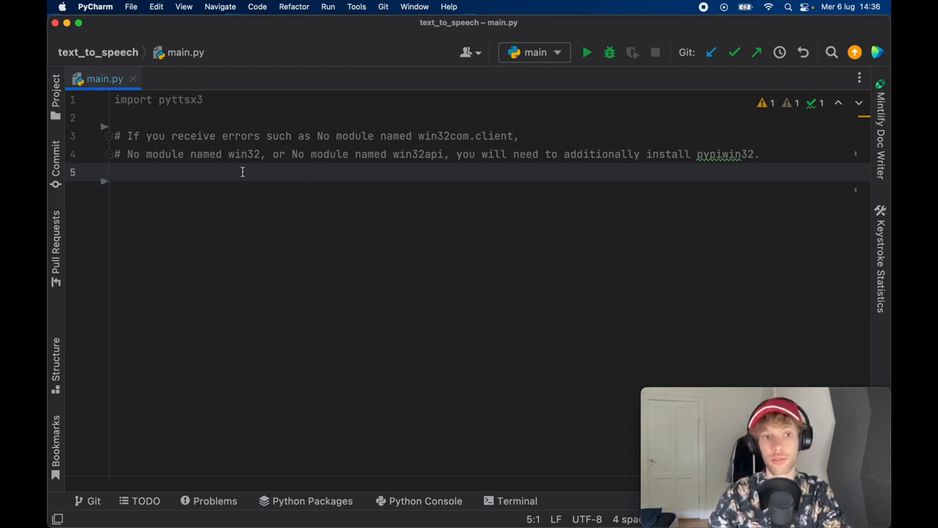
# Step: Add a blank line beneath the pyttsx3 import and pypiwin32 comment
pyautogui.doubleClick(241, 154)
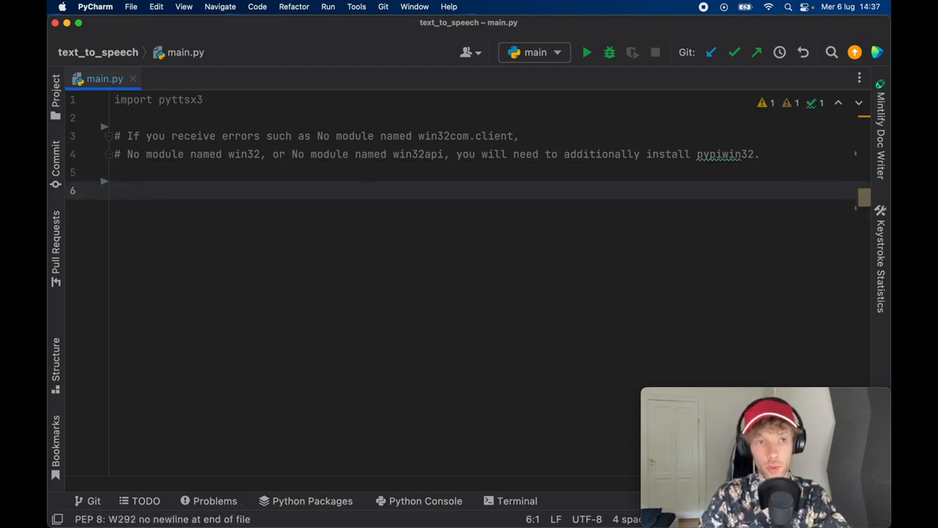
# Step: Declare class TextToSpeech with an 'engine: pyttsx3.Engine' attribute
pyautogui.write('class')
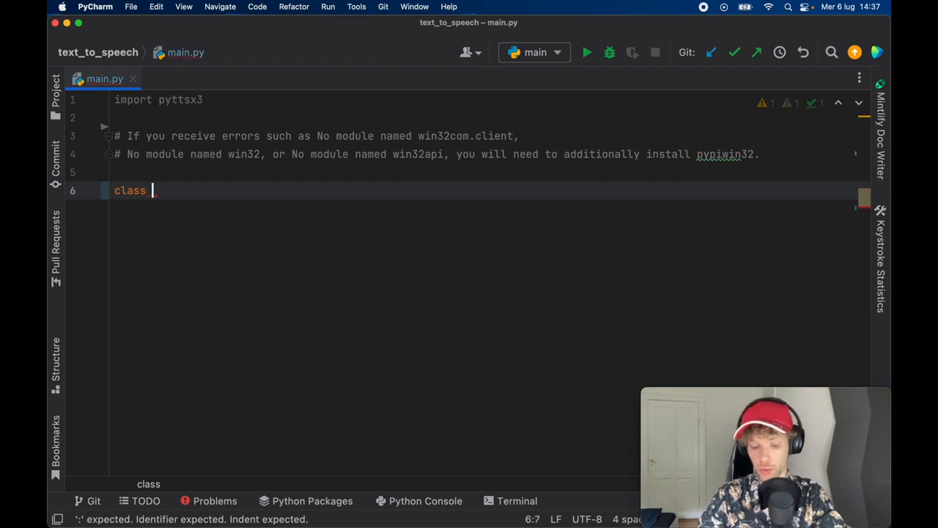
pyautogui.write('TextToSpeech:')
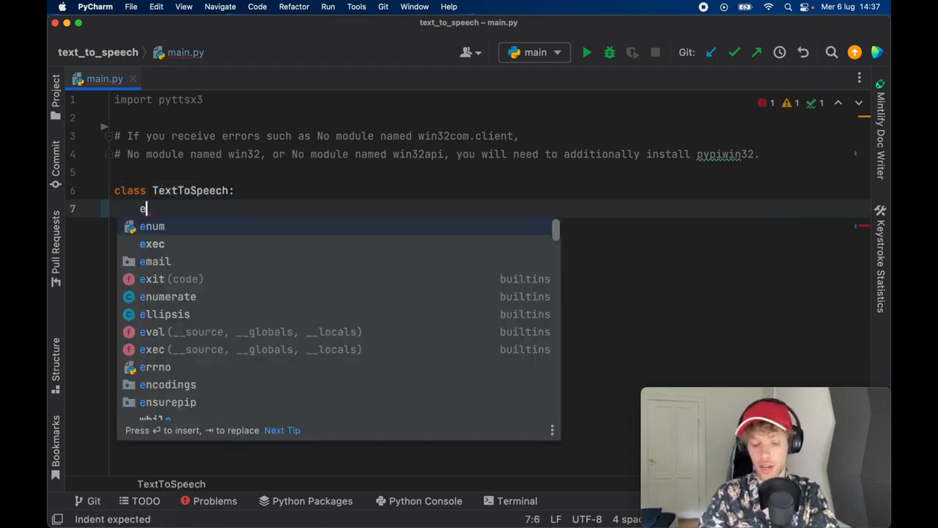
pyautogui.write('ngine:')
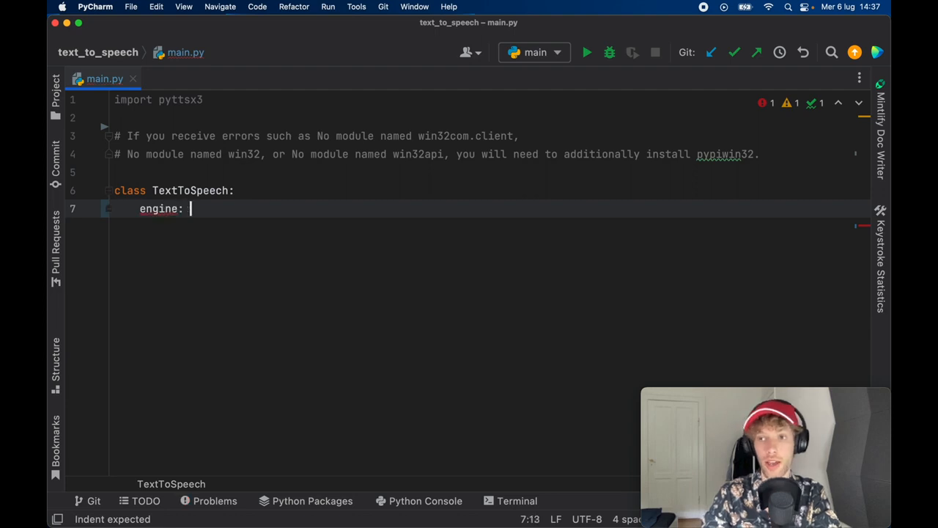
pyautogui.write('pyttsx3')
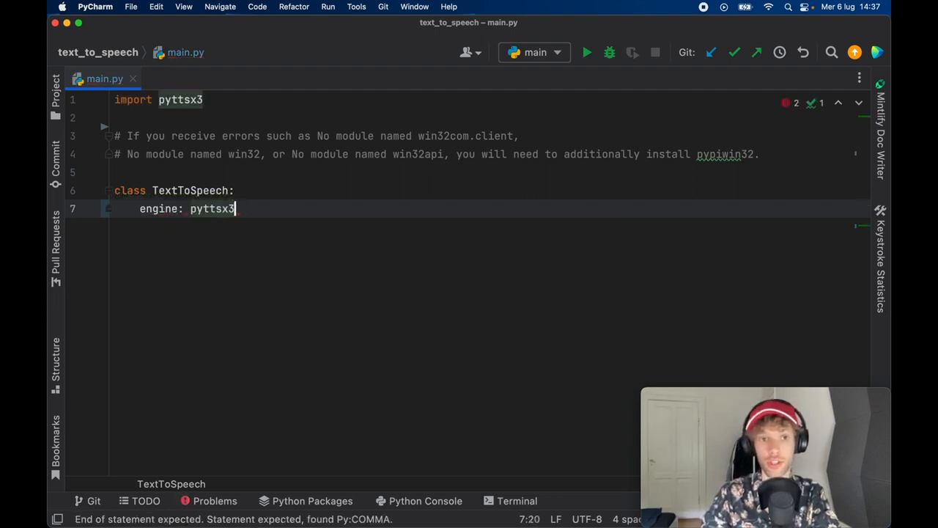
pyautogui.write('.Engine')
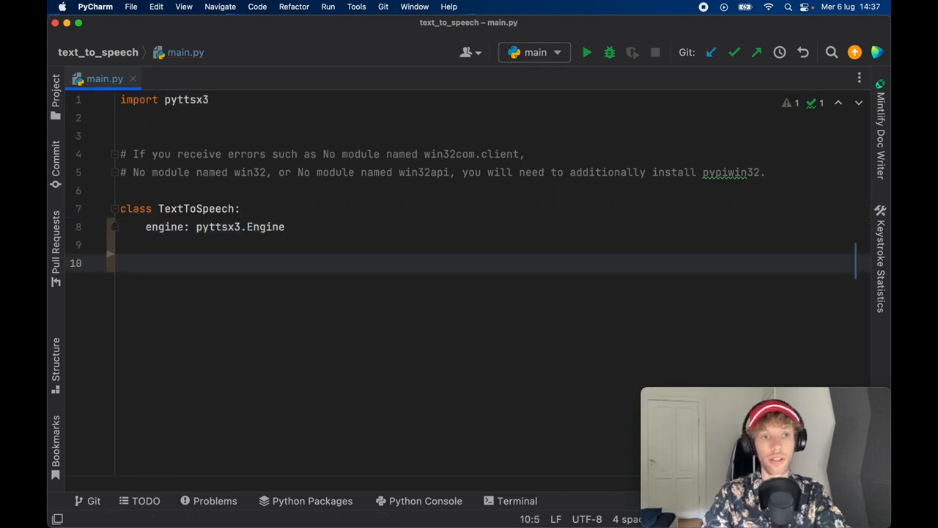
# Step: Define __init__(self, voice, rate: int, volume: float) for the class
pyautogui.write('ini')
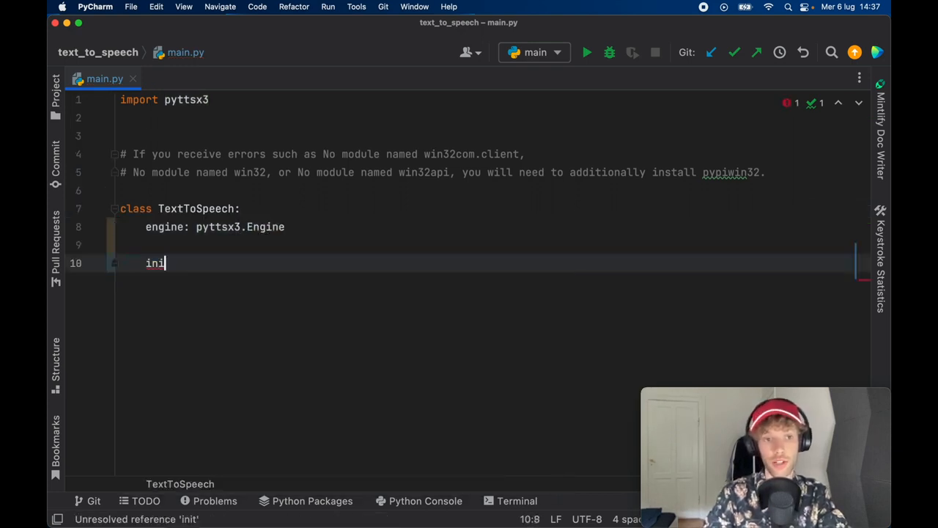
pyautogui.write('def __init__(self):')
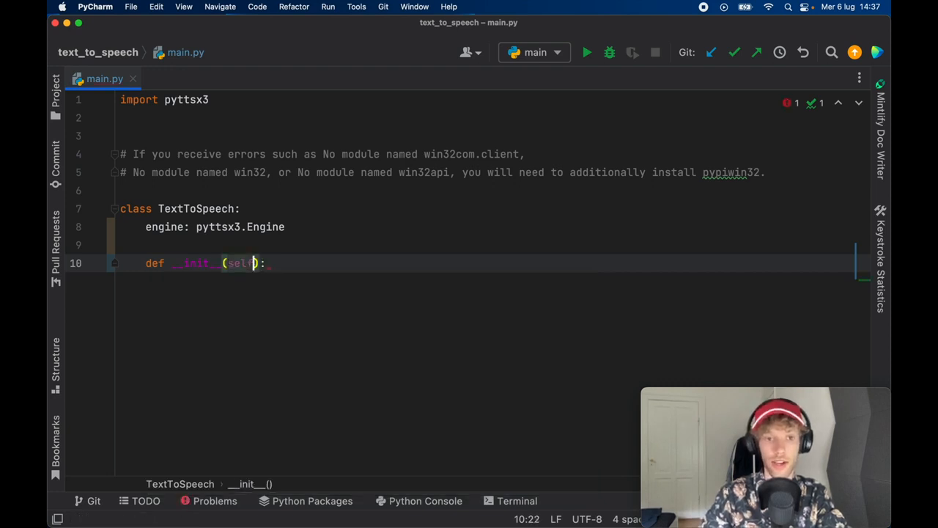
pyautogui.write(', voice')
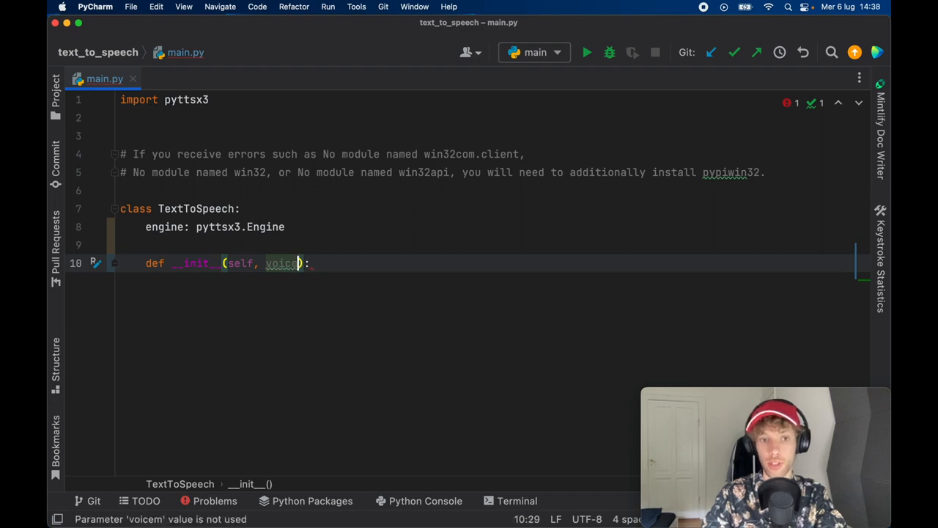
pyautogui.write(', rate:')
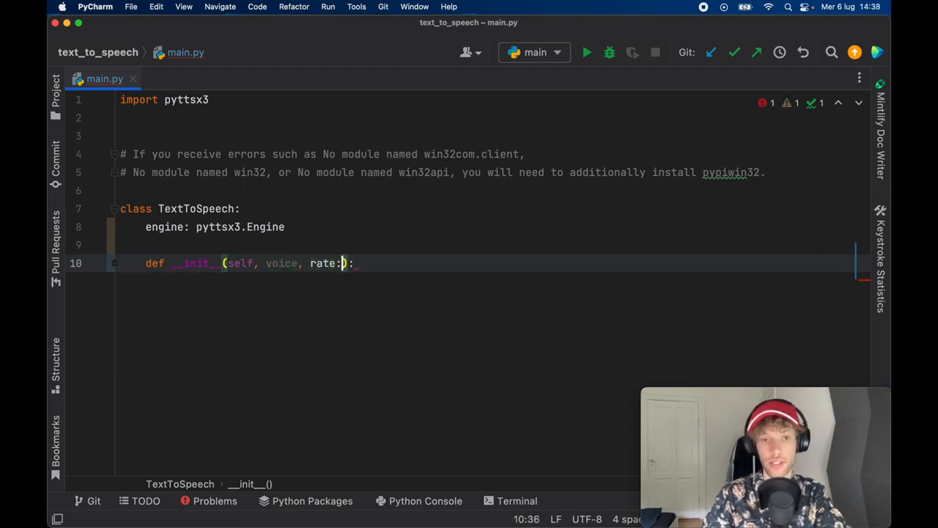
pyautogui.write('int,')
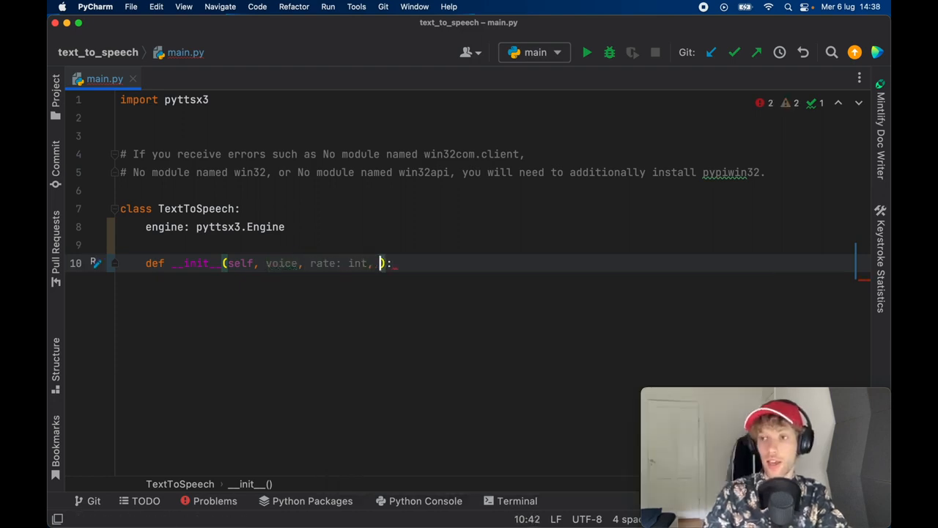
pyautogui.write('volume')
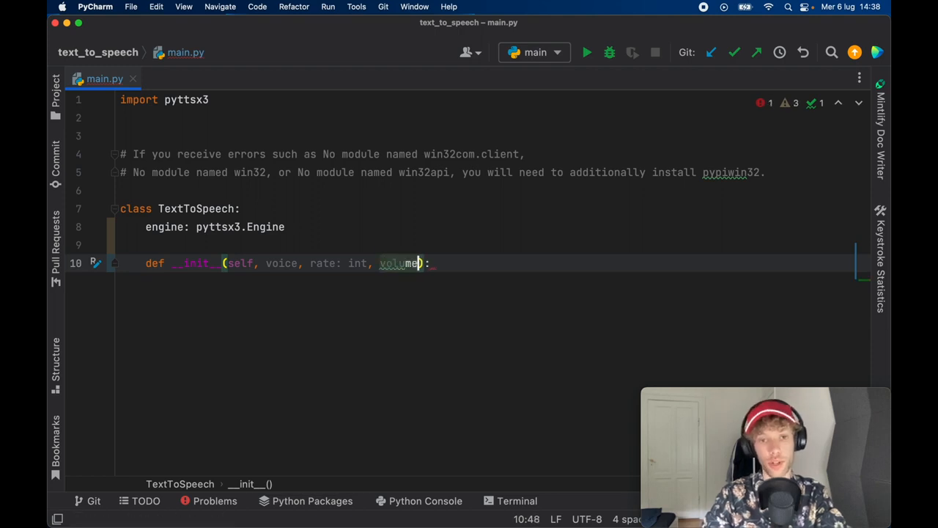
pyautogui.write(': float')
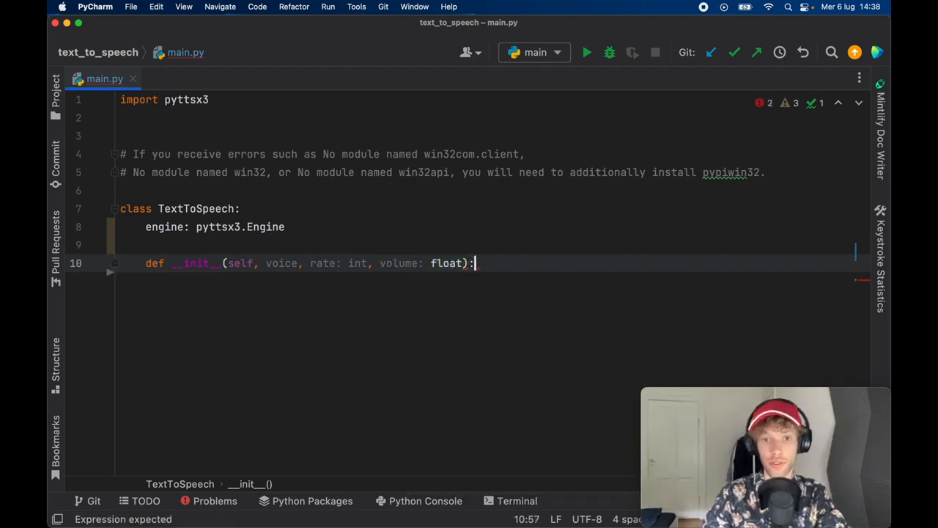
# Step: Initialise self.engine with pyttsx3.init() in the constructor
pyautogui.write('self.engine = p')
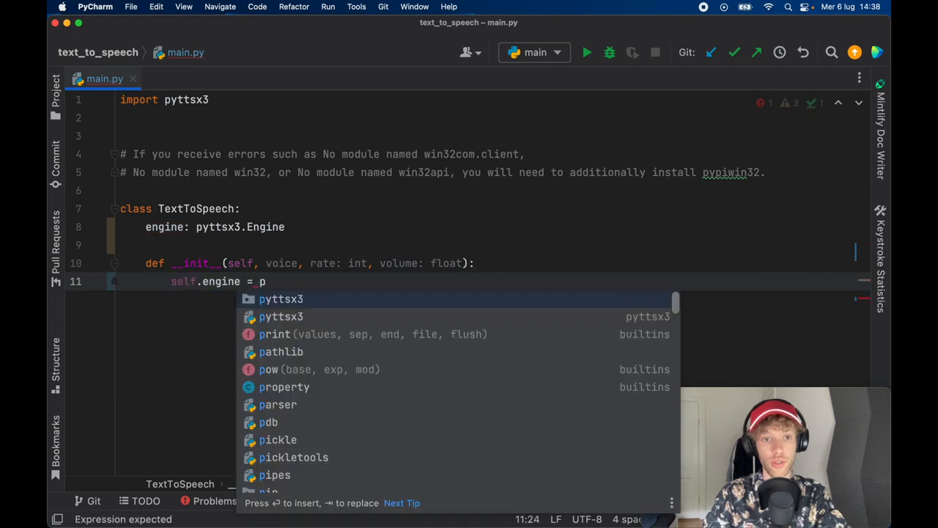
pyautogui.write('yttsx3.')
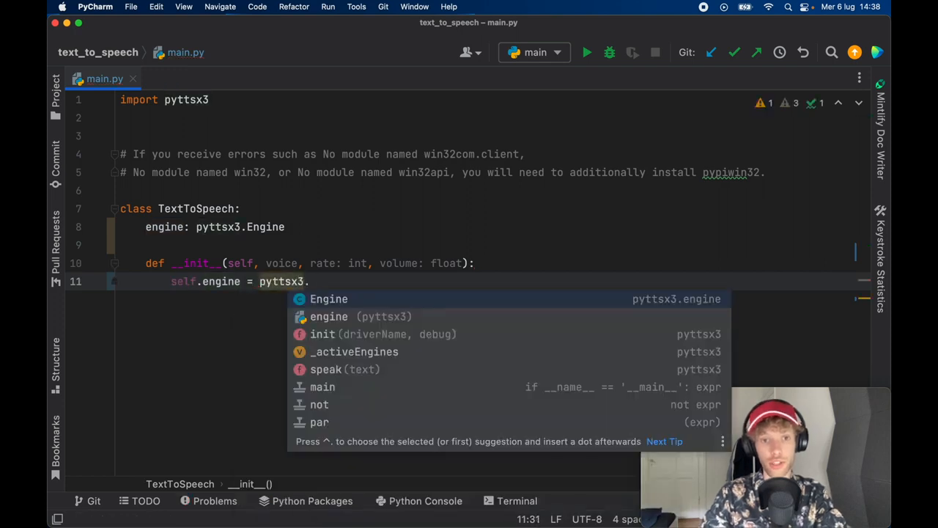
pyautogui.press('Down')
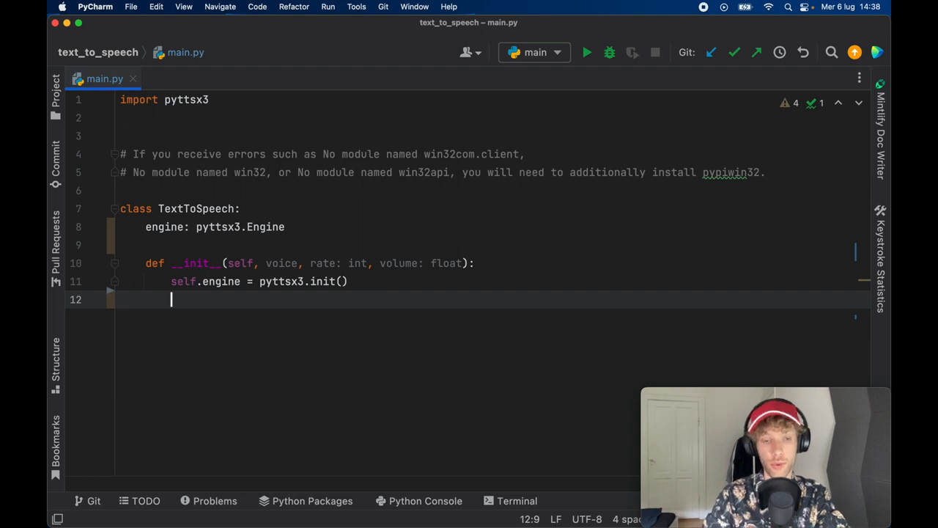
# Step: Set the engine's 'voice' property only when a voice is given
pyautogui.write('if voice:')
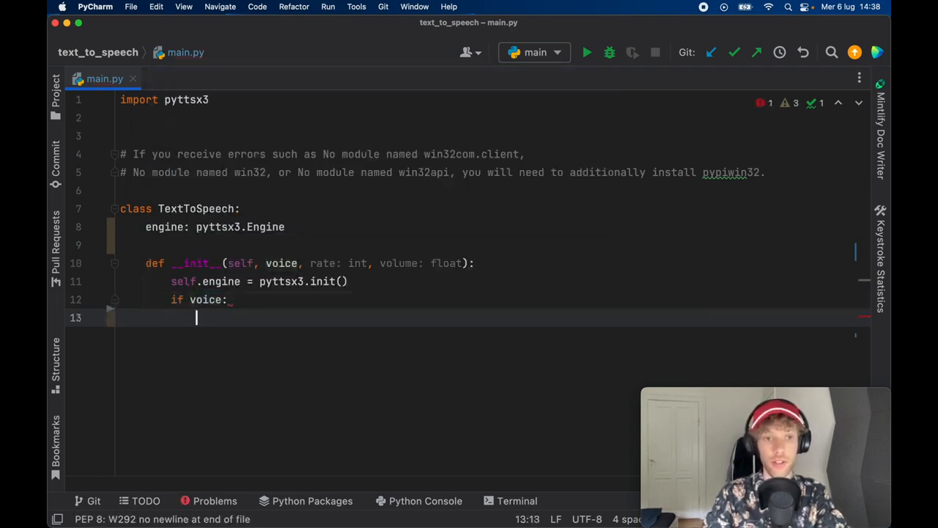
pyautogui.write('self.engine')
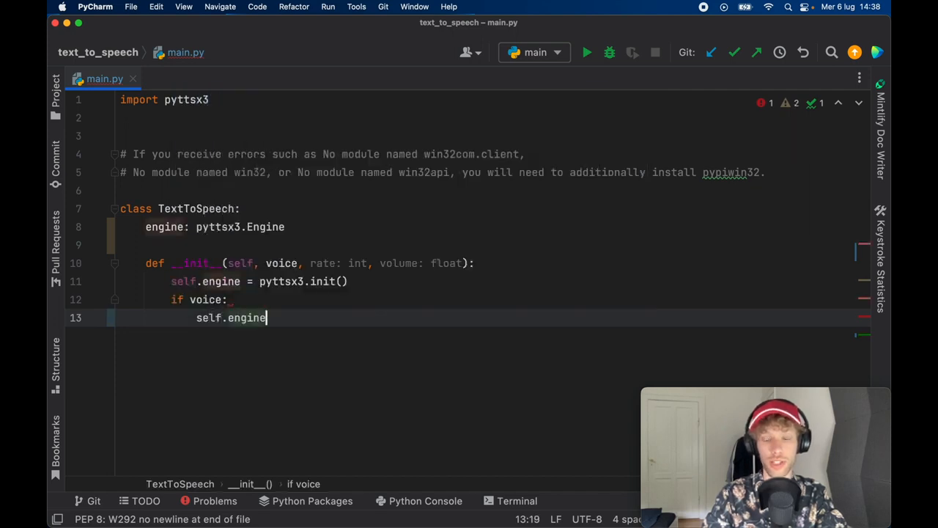
pyautogui.write('.setProperty(')
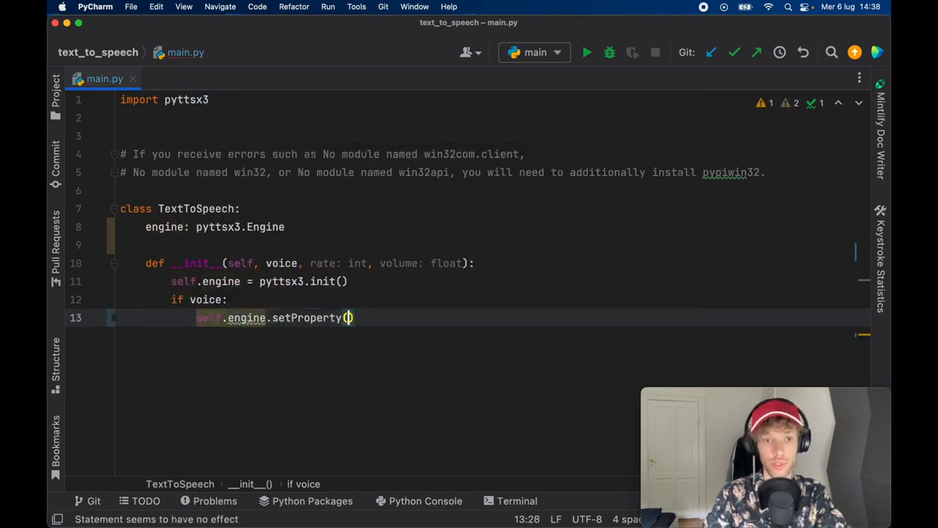
pyautogui.write("'voic'")
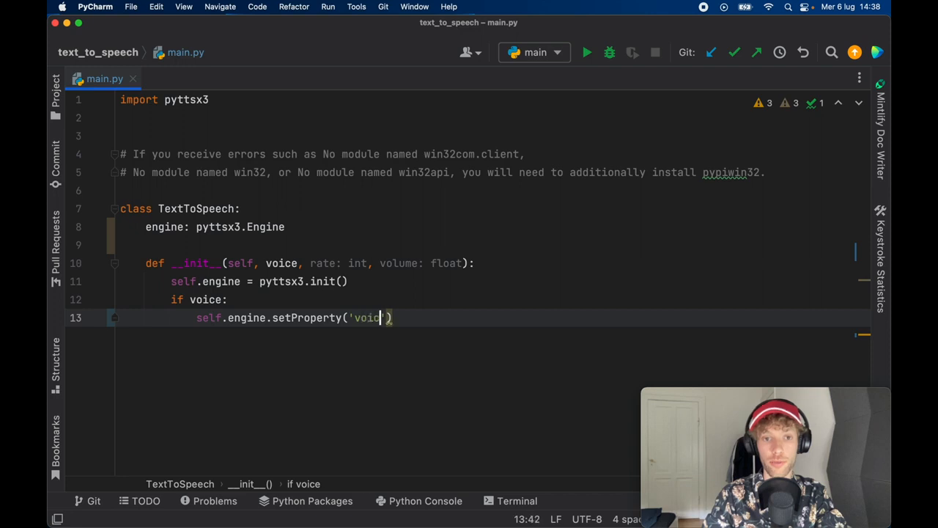
pyautogui.write("', voice")
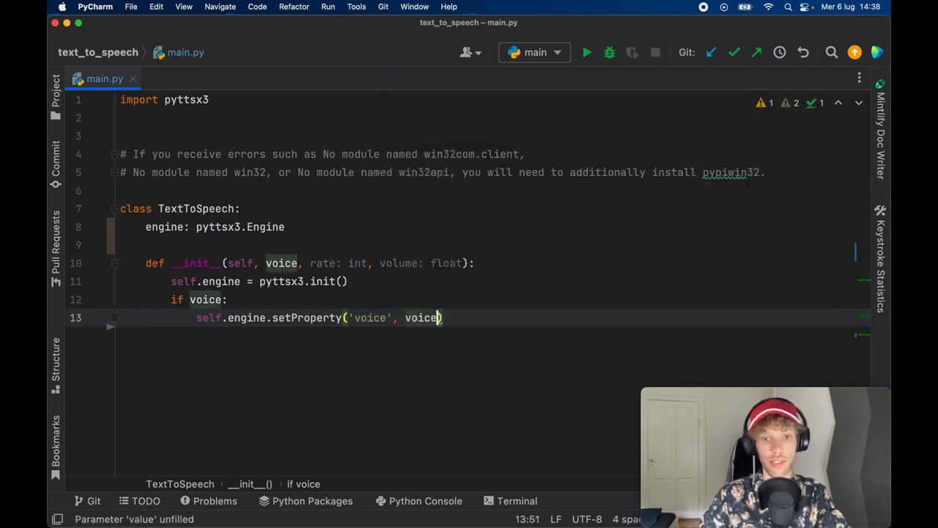
# Step: Set the engine's 'rate' and 'volume' properties from the constructor arguments
pyautogui.write('self.')
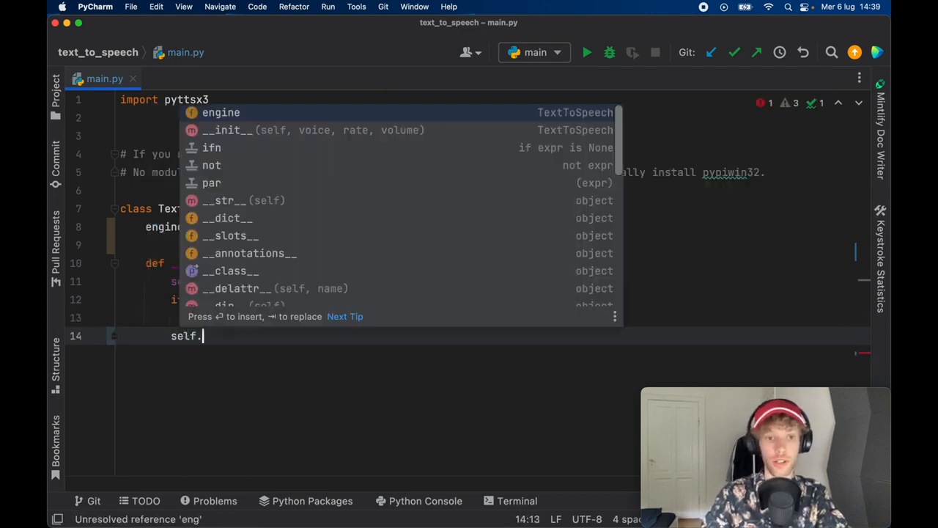
pyautogui.write('engine')
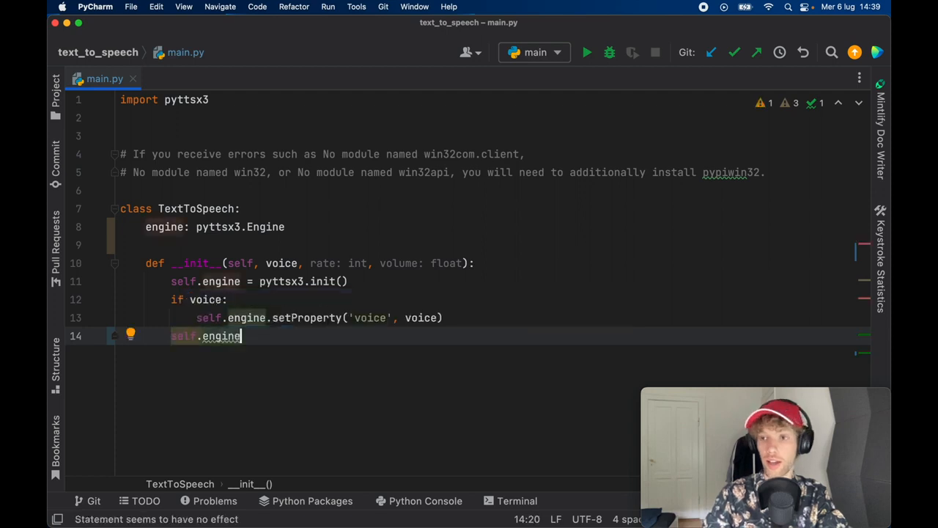
pyautogui.write(".setProperty(''")
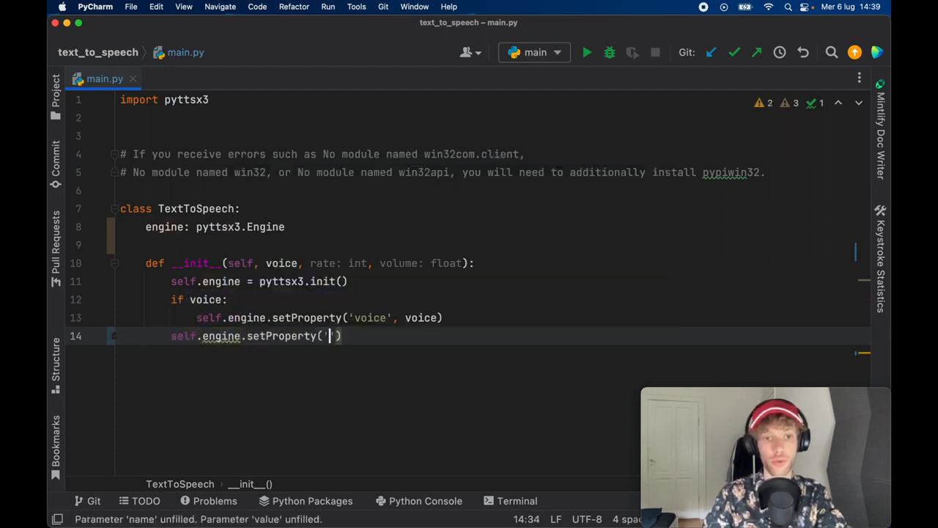
pyautogui.write("'rate', ra")
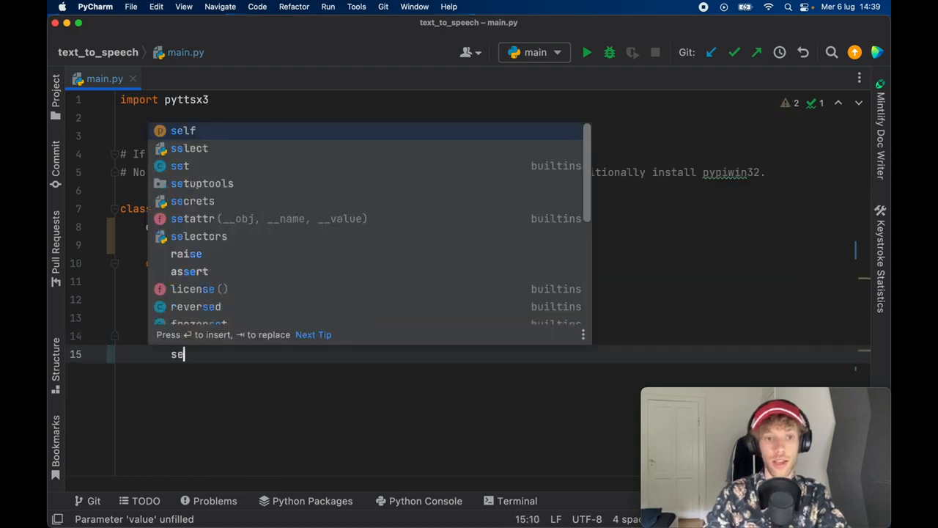
pyautogui.write('self.engine.se')
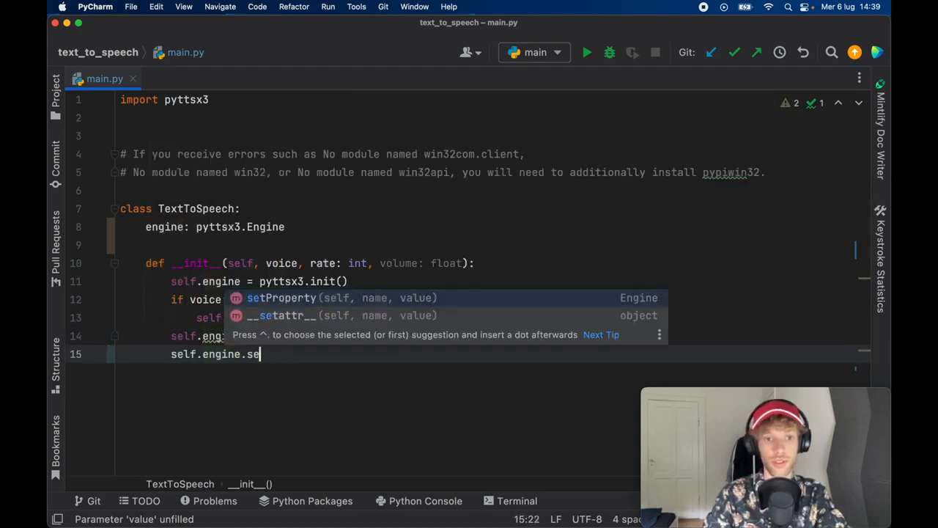
pyautogui.write("tProperty('volume', v")
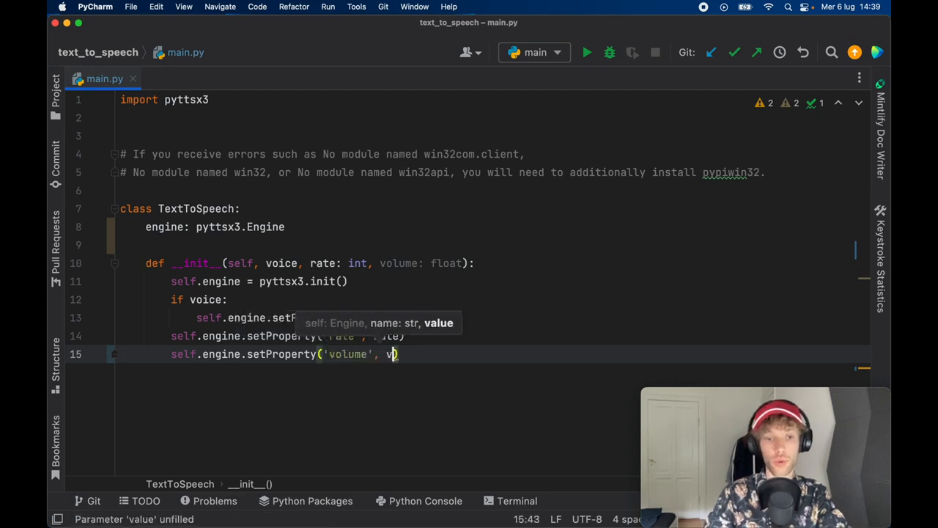
pyautogui.write('olume)')
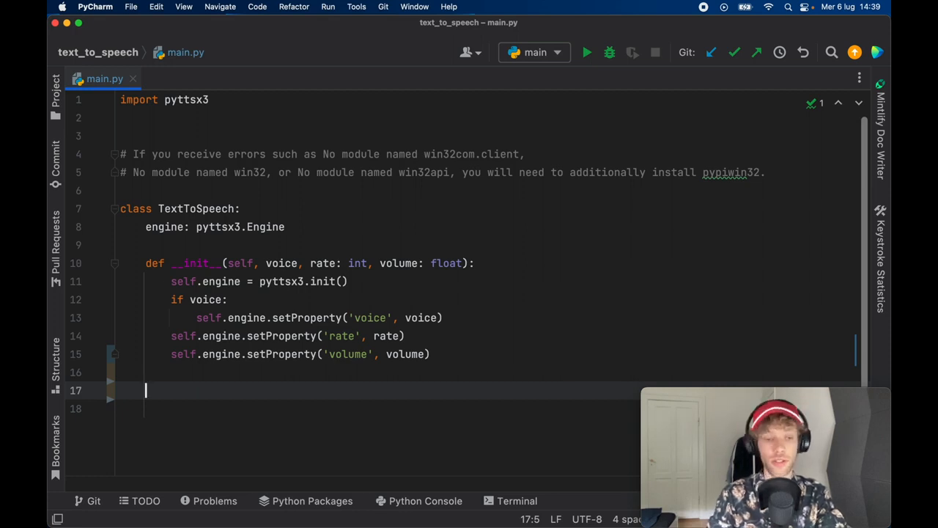
# Step: Define list_available_voices fetching the engine's voices and enumerating them
pyautogui.write('def')
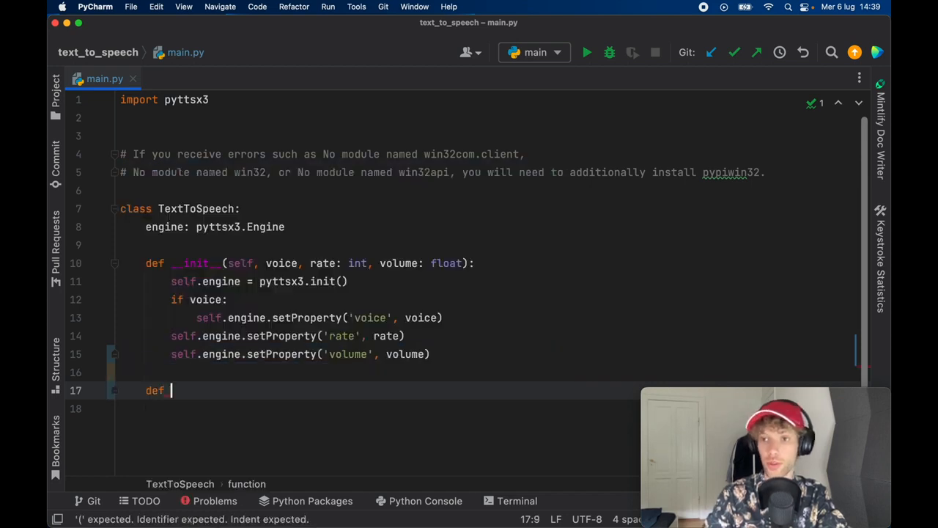
pyautogui.write('list_av')
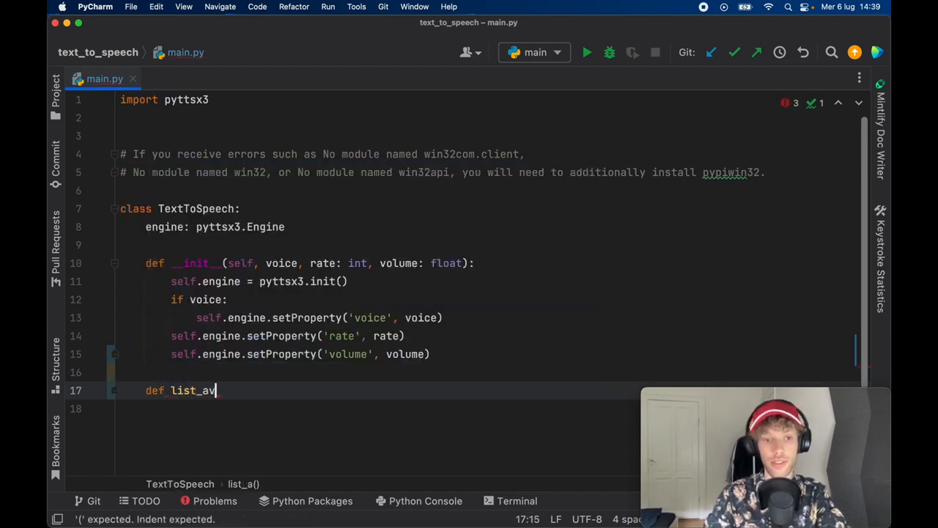
pyautogui.write('ailable_voices(self):')
pyautogui.click(377, 409)
pyautogui.write('voices: list =')
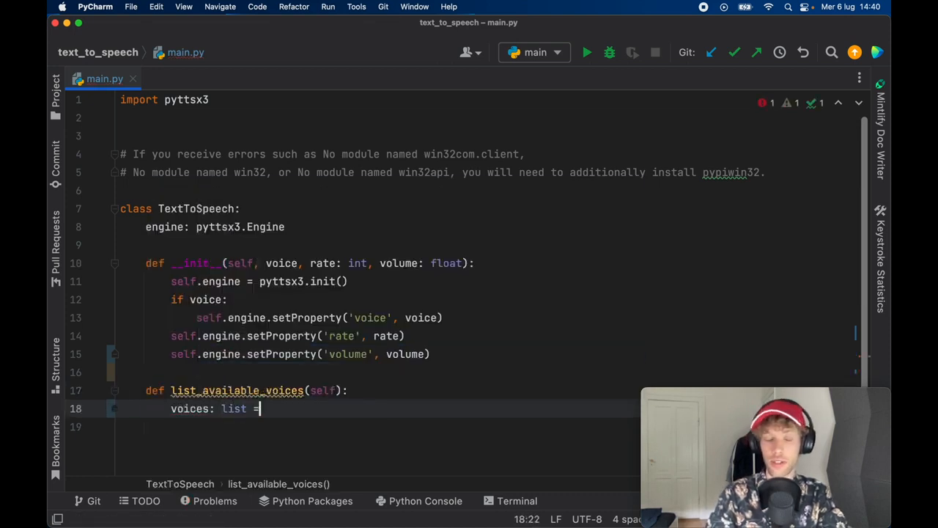
pyautogui.write('[]')
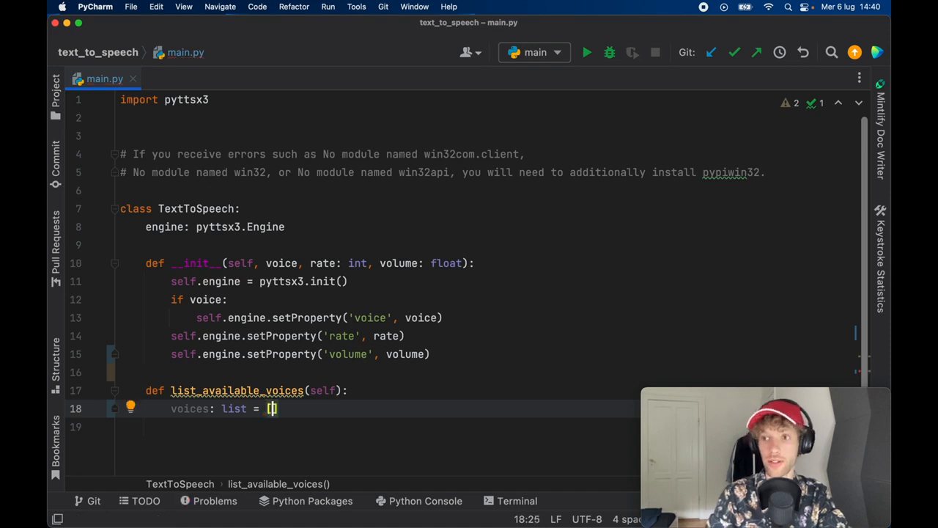
pyautogui.write("self.engine.getProperty('voices'")
pyautogui.write('for i, voice in en')
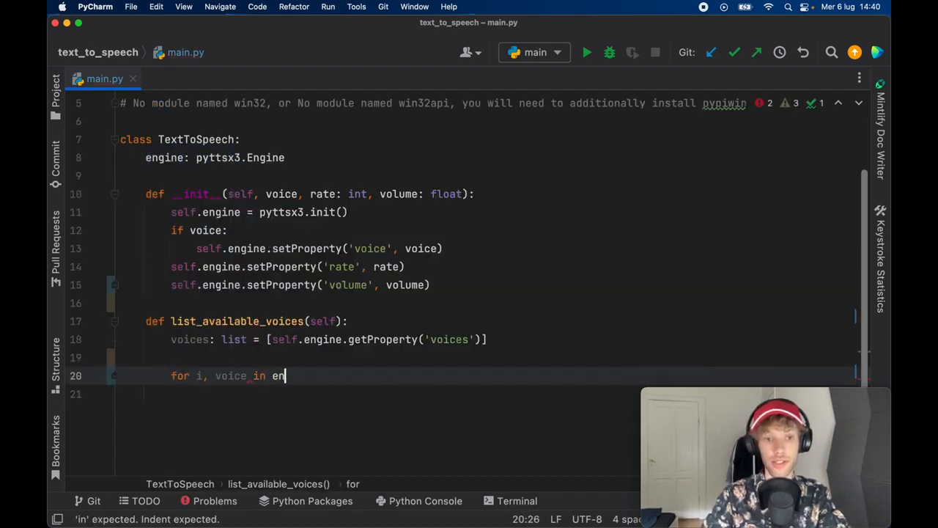
pyautogui.write('umerate(voices)')
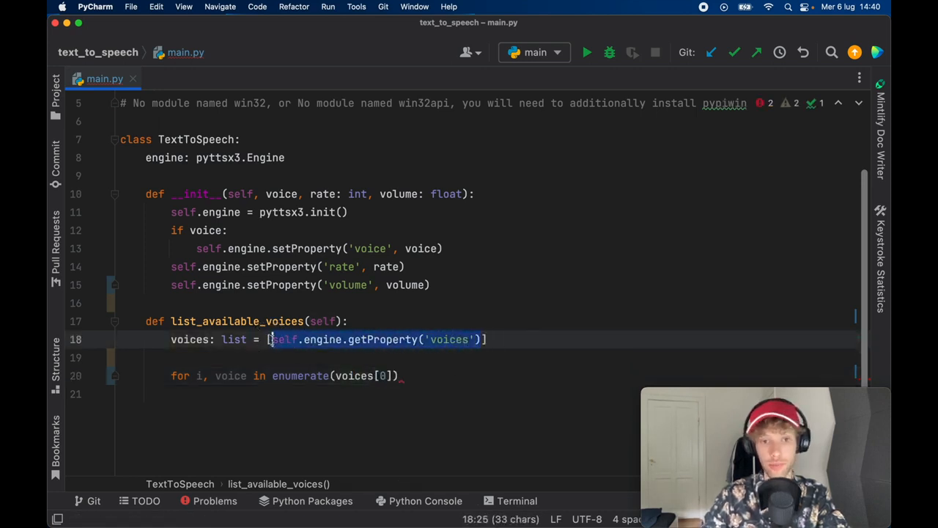
# Step: Print each voice's number, name, age and language in an f-string
pyautogui.write("print(f''")
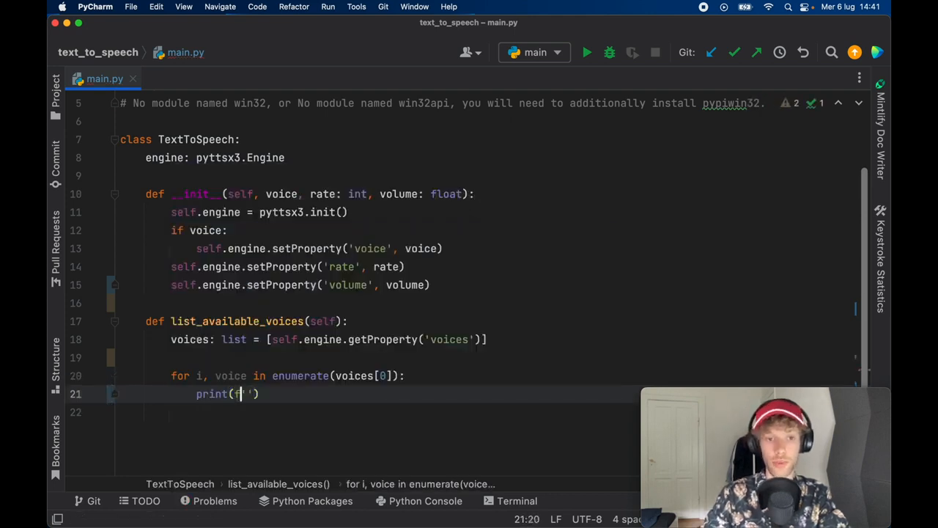
pyautogui.write('{i + 1} {')
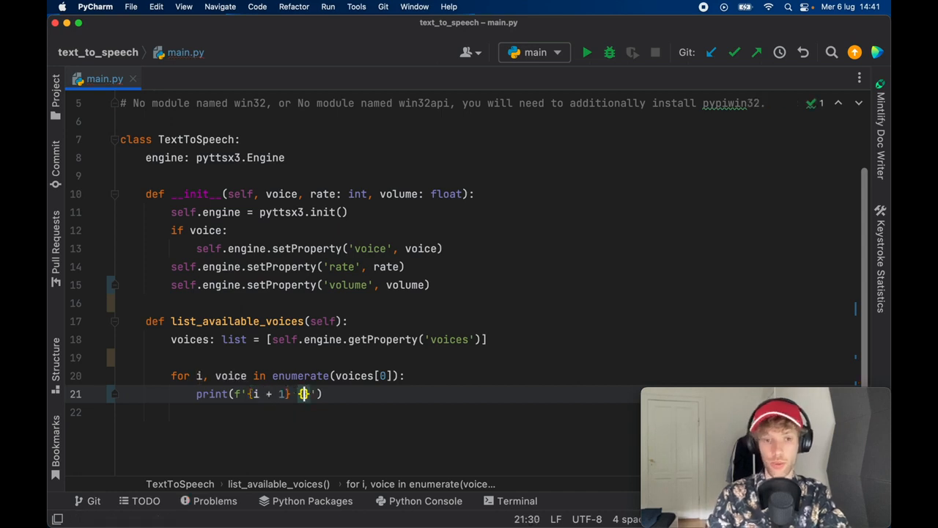
pyautogui.write('voice')
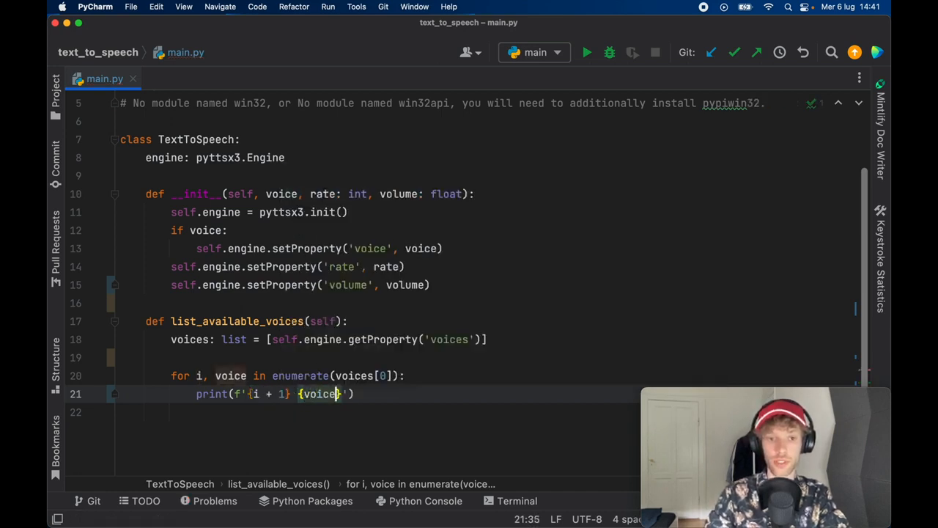
pyautogui.write('.name')
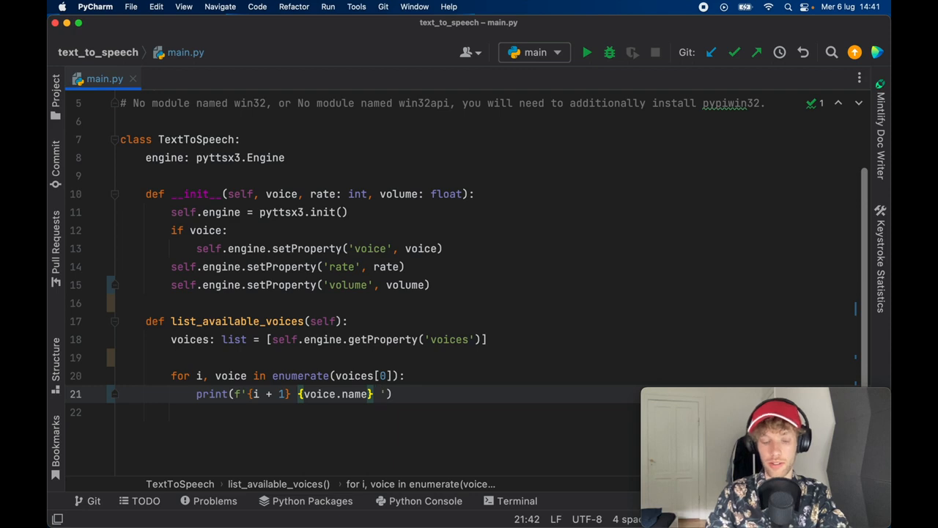
pyautogui.write('{voice.age}: {')
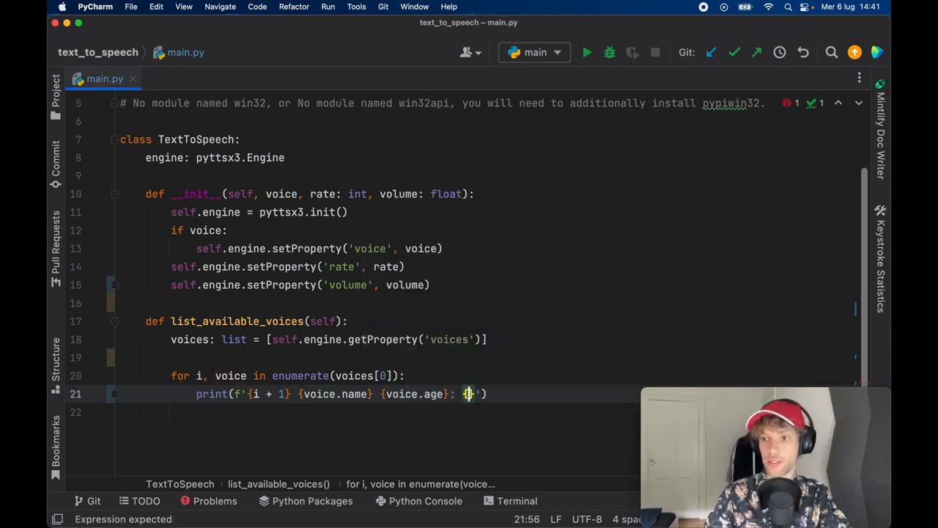
pyautogui.write('voice.l')
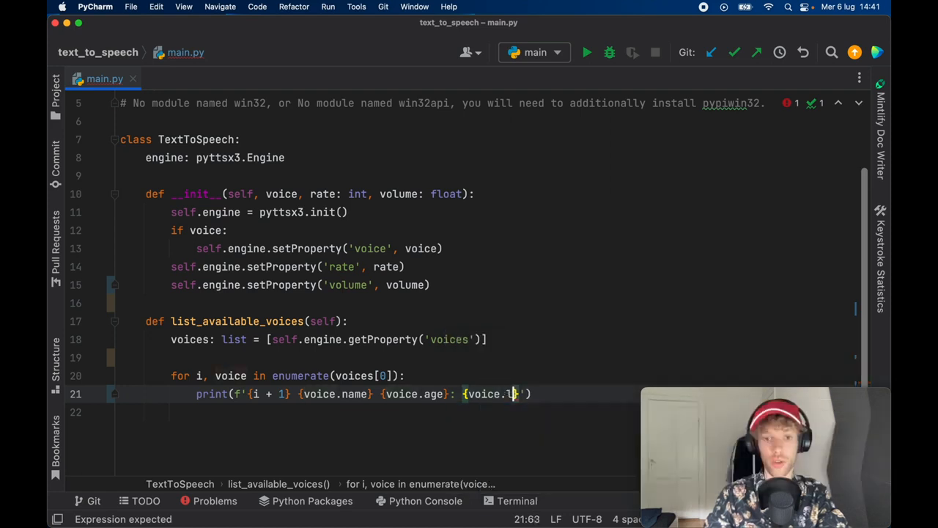
pyautogui.write('anguages[]')
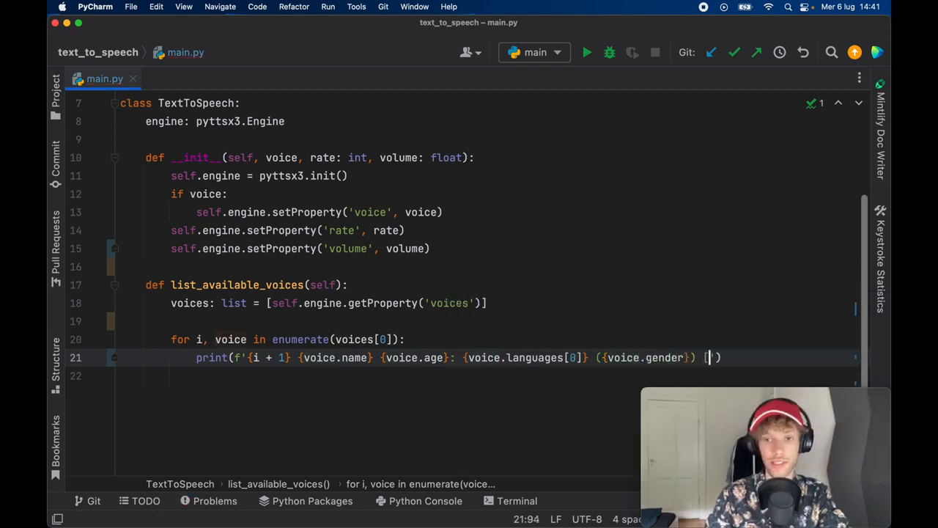
# Step: Extend the printout with the voice's gender and id in square brackets
pyautogui.write('{')
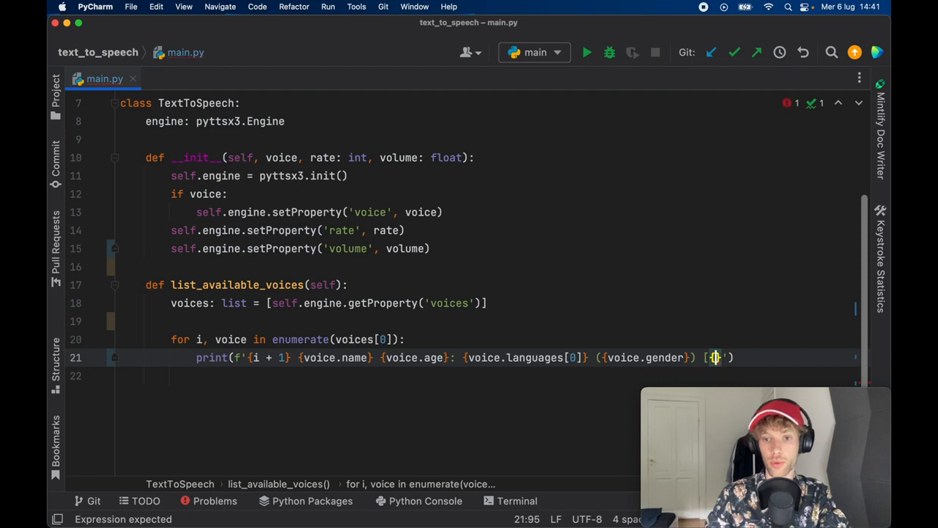
pyautogui.write(']')
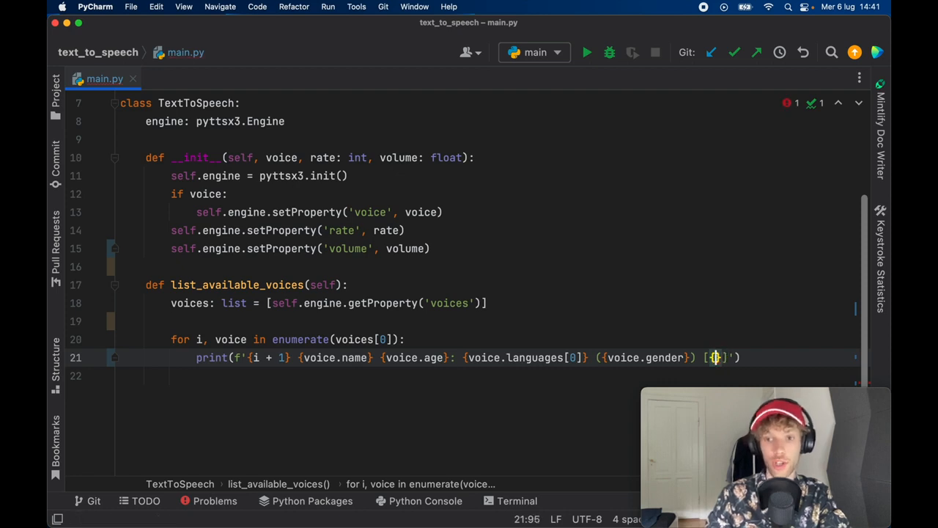
pyautogui.write('voice.id')
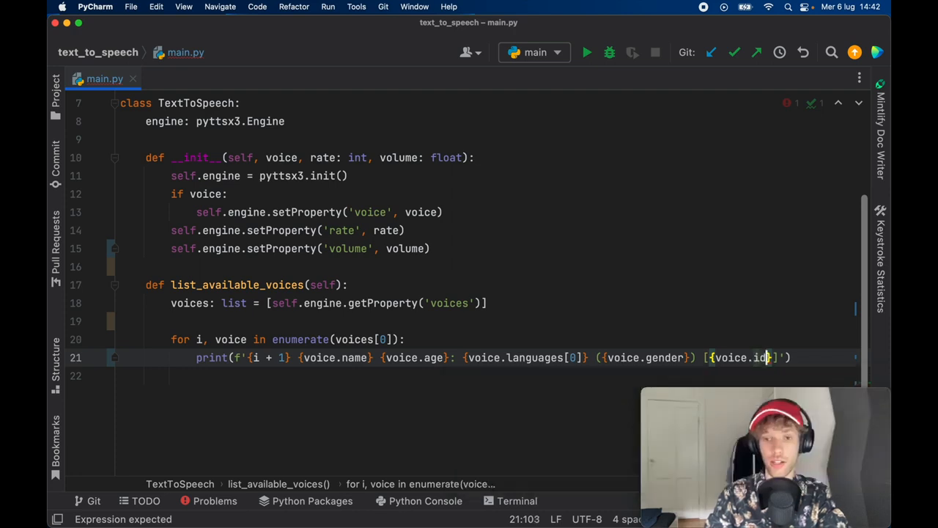
pyautogui.press('backspace')
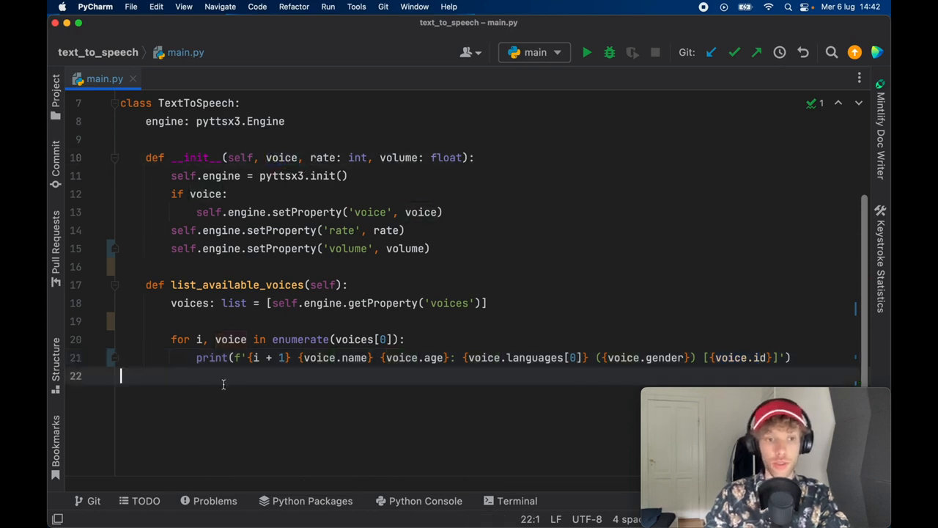
# Step: Insert the if __name__ == '__main__' block from the live template
pyautogui.write('main')
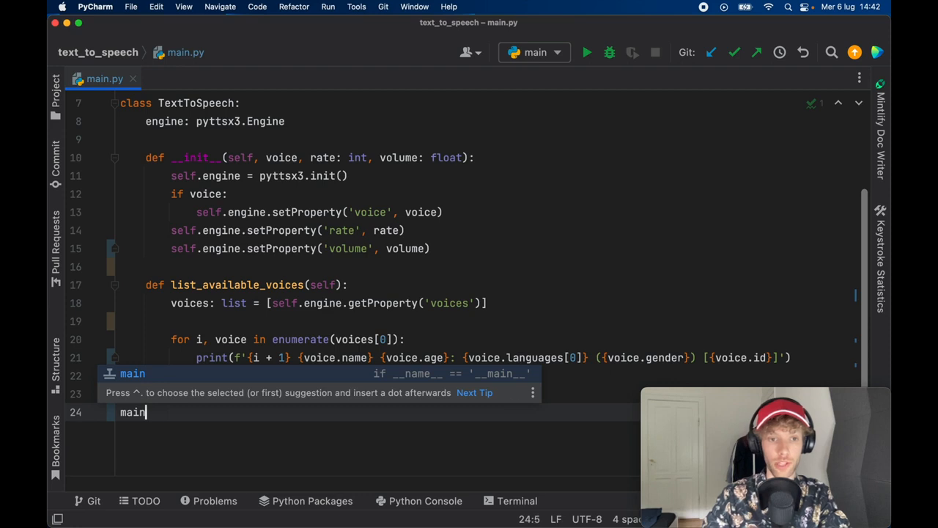
pyautogui.press('tab')
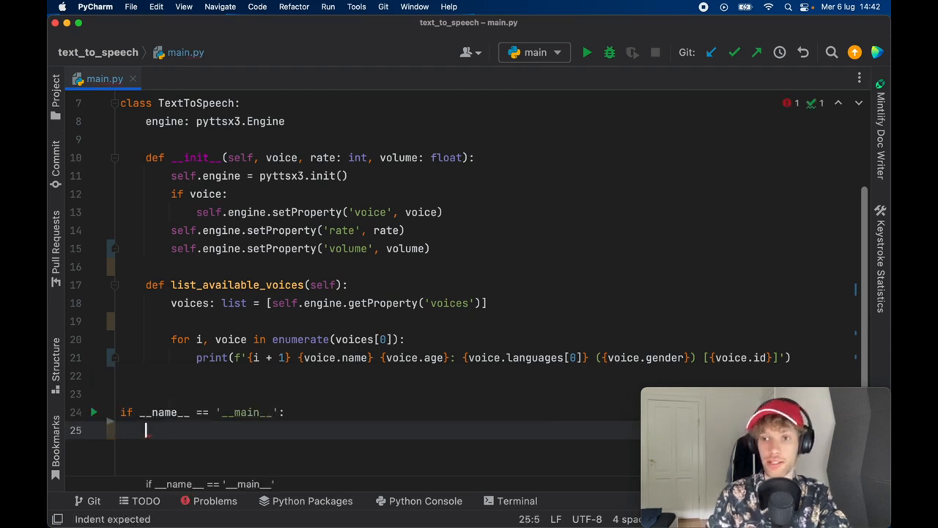
# Step: Create tts = TextToSpeech(None, 200, 1.0) and start a call on it
pyautogui.write('tt')
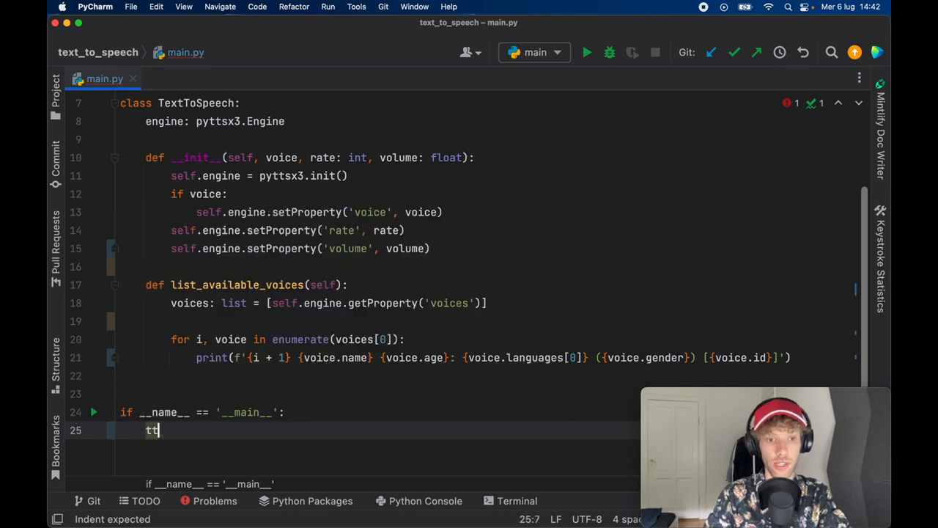
pyautogui.write('ts =')
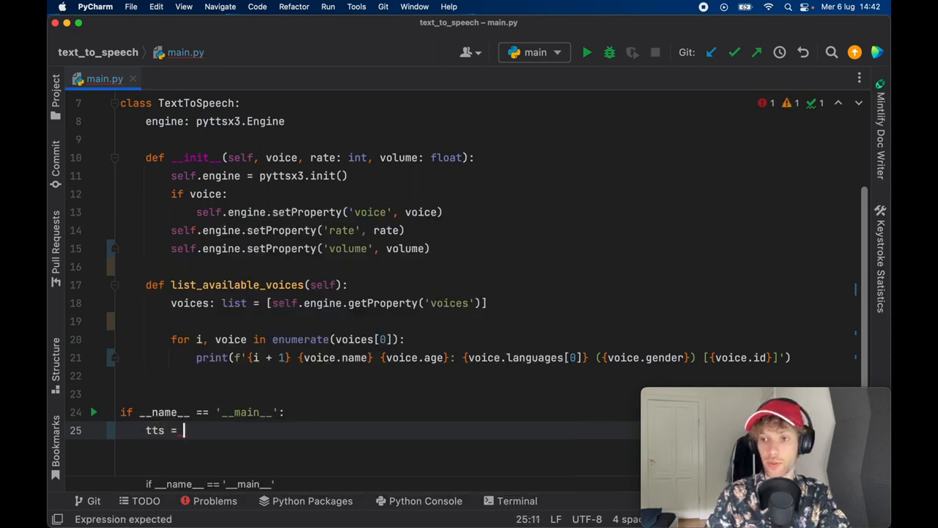
pyautogui.write('TextToSpeech()')
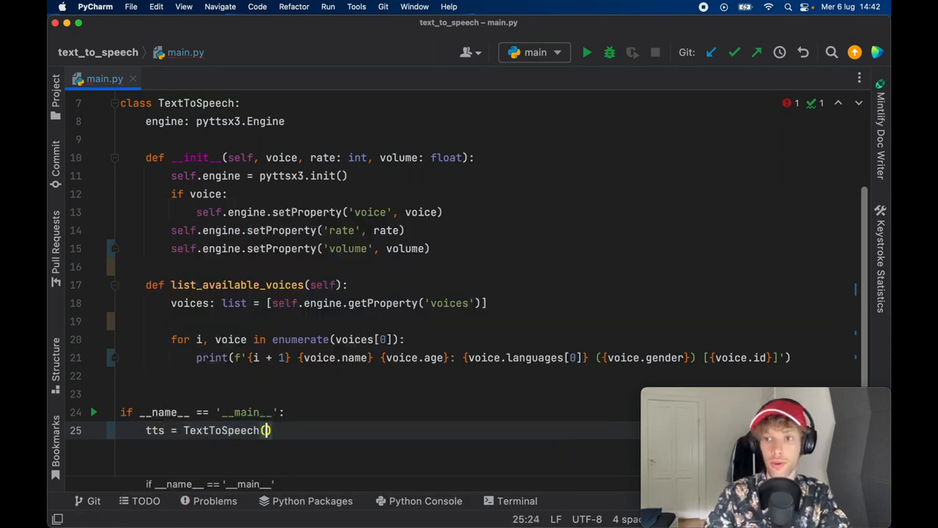
pyautogui.write('B')
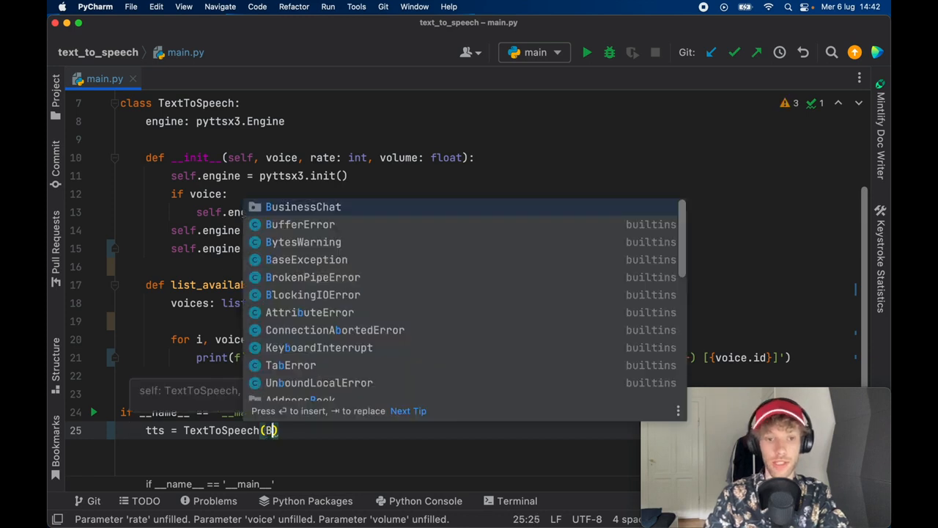
pyautogui.write('None,')
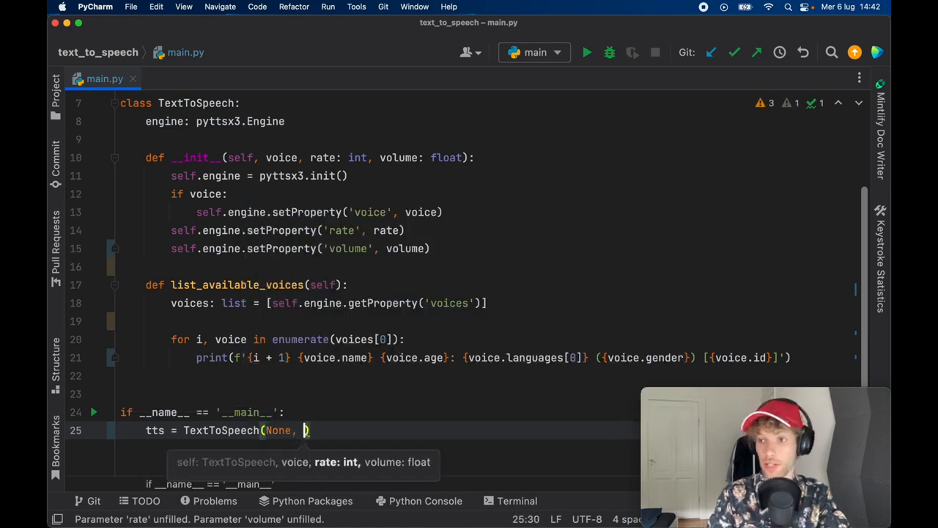
pyautogui.write('200, 1')
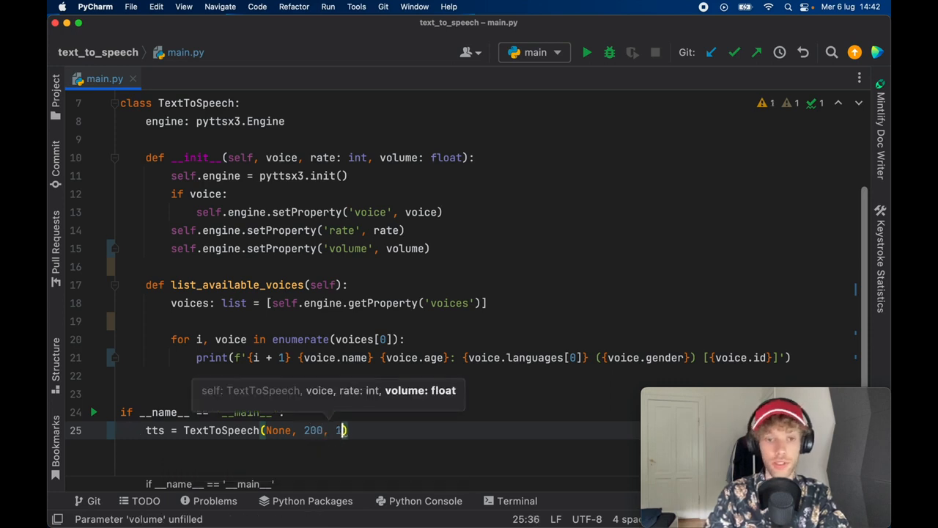
pyautogui.write('.0')
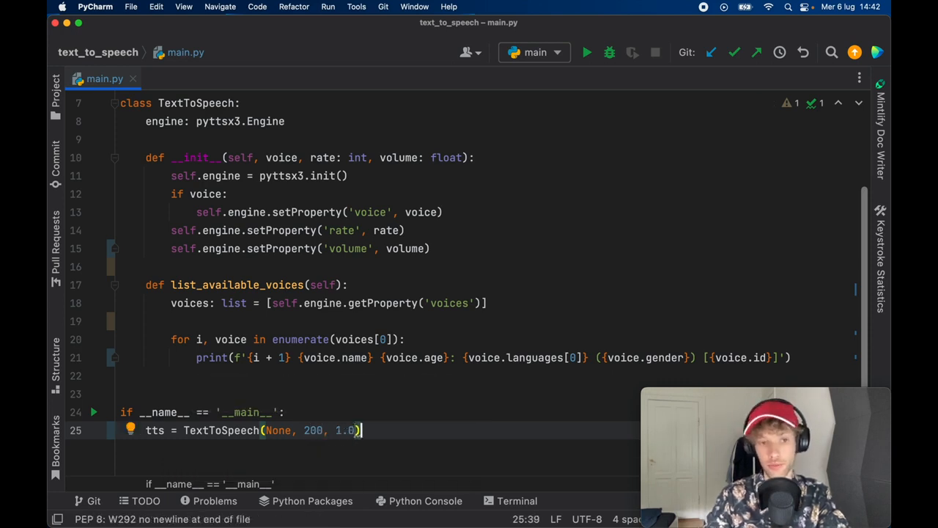
pyautogui.write('tts.list_available_voices(')
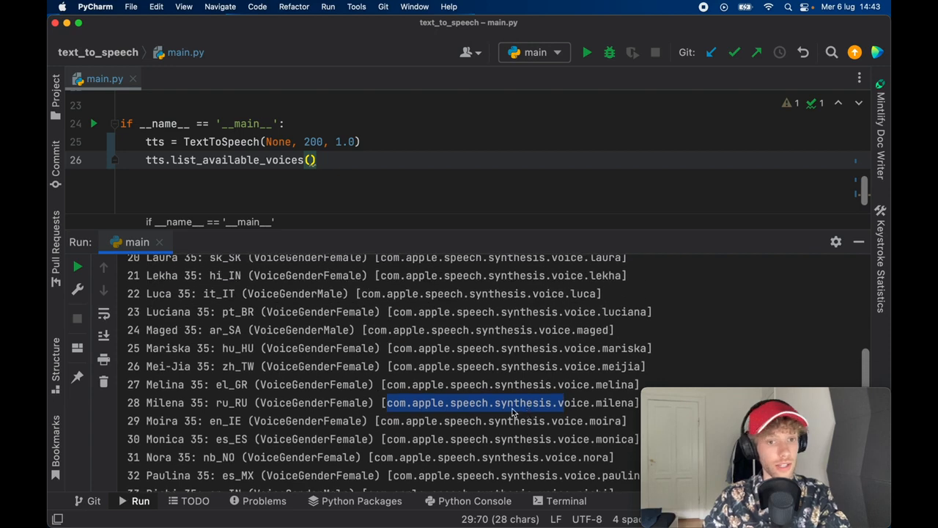
# Step: Review the printed voices and note '# com.apple.speech.synthesis.voice.daniel.premium' in main.py
pyautogui.scroll(3)
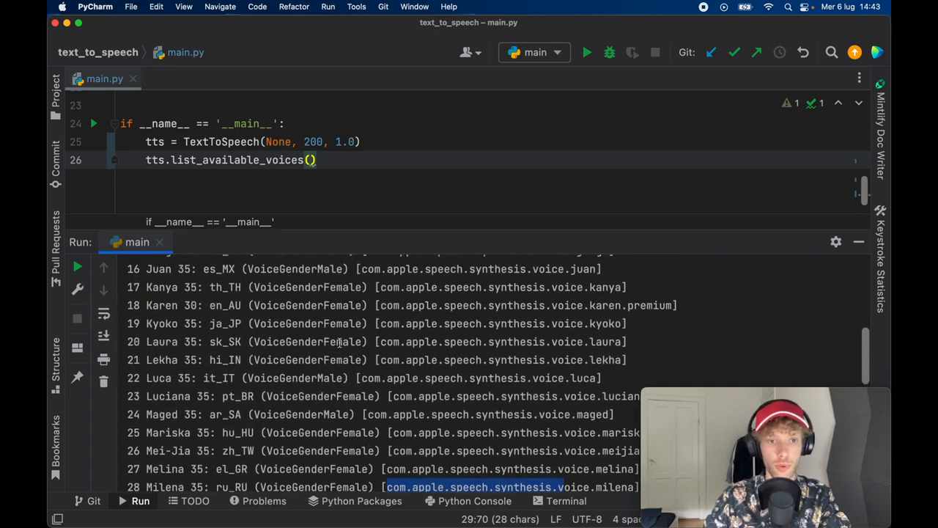
pyautogui.scroll(3)
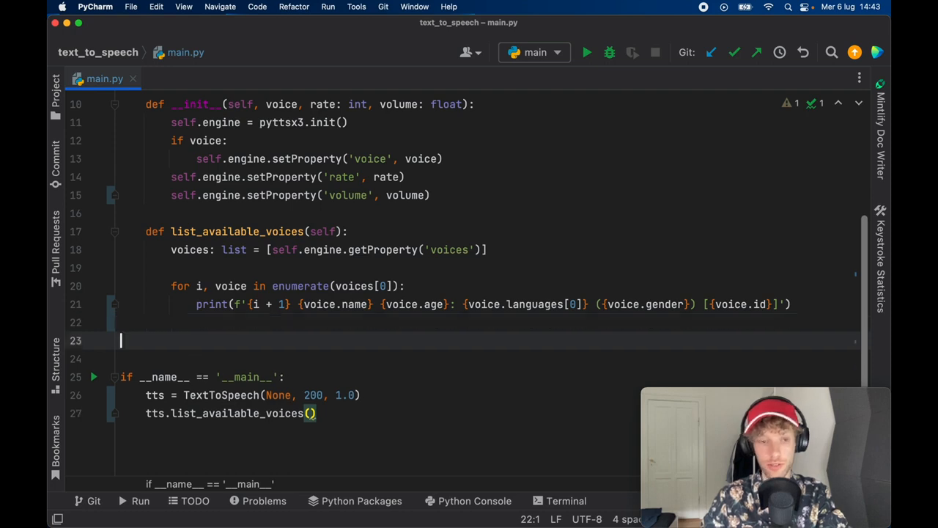
pyautogui.write('# com.apple.speech.synthesis.voice.daniel.premium')
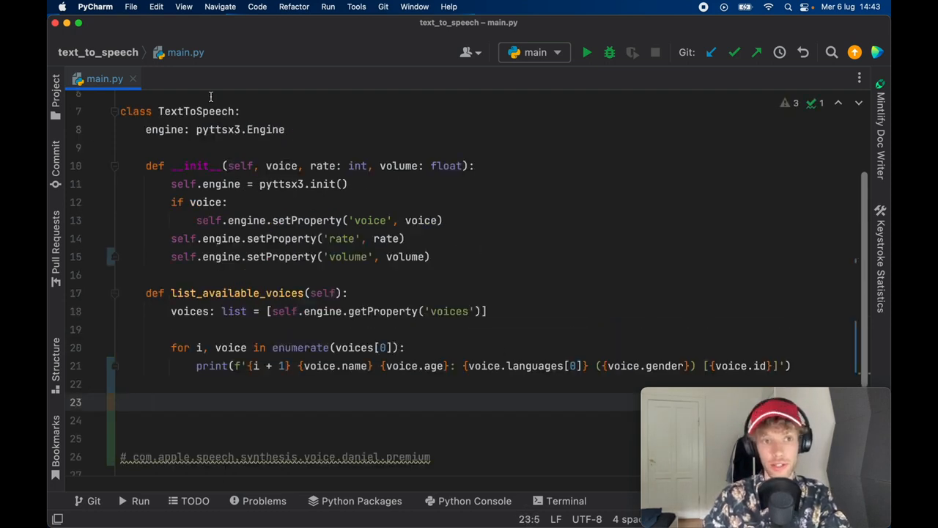
# Step: Declare text_to_speech taking self and a text: str parameter
pyautogui.write('e3r')
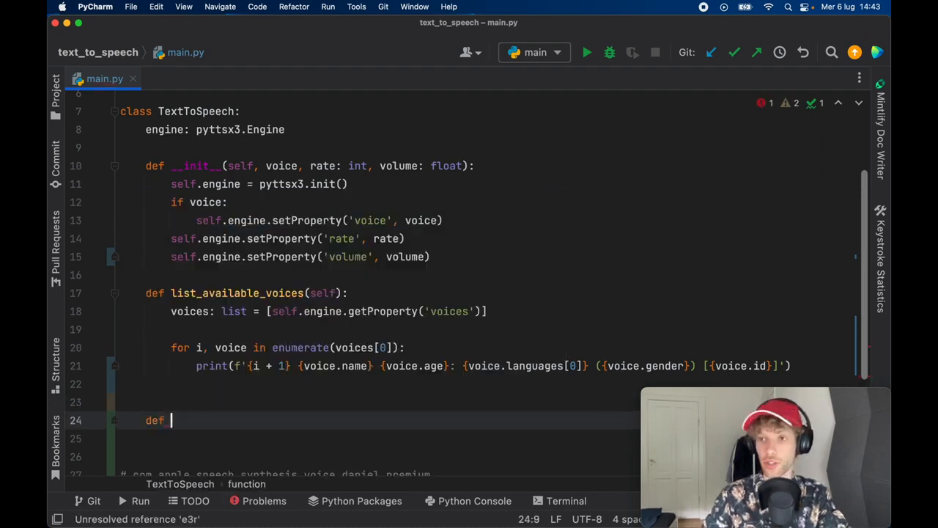
pyautogui.write('text_')
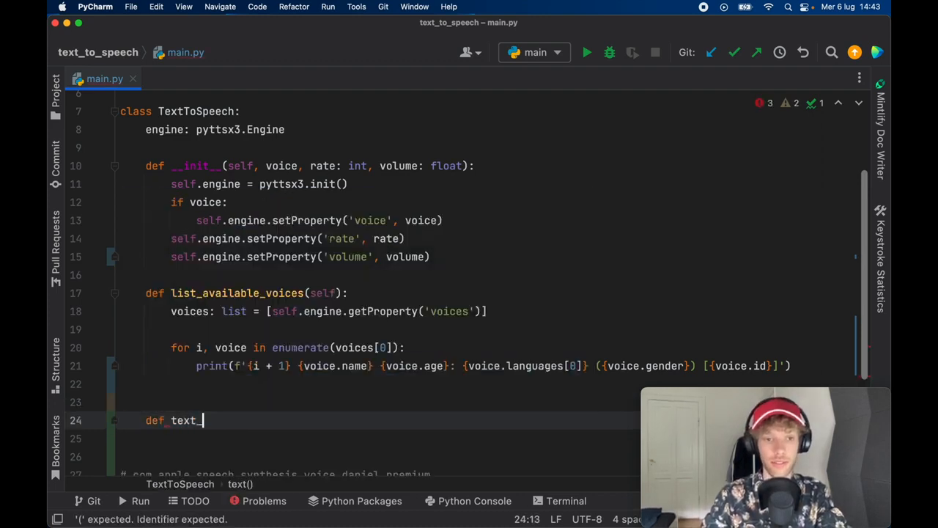
pyautogui.write('to_speech')
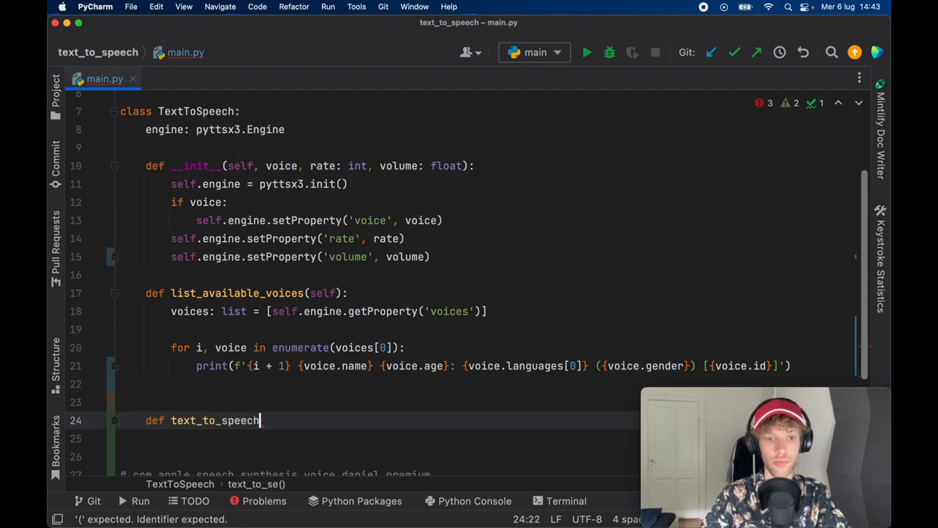
pyautogui.write('(self, text: str, ):')
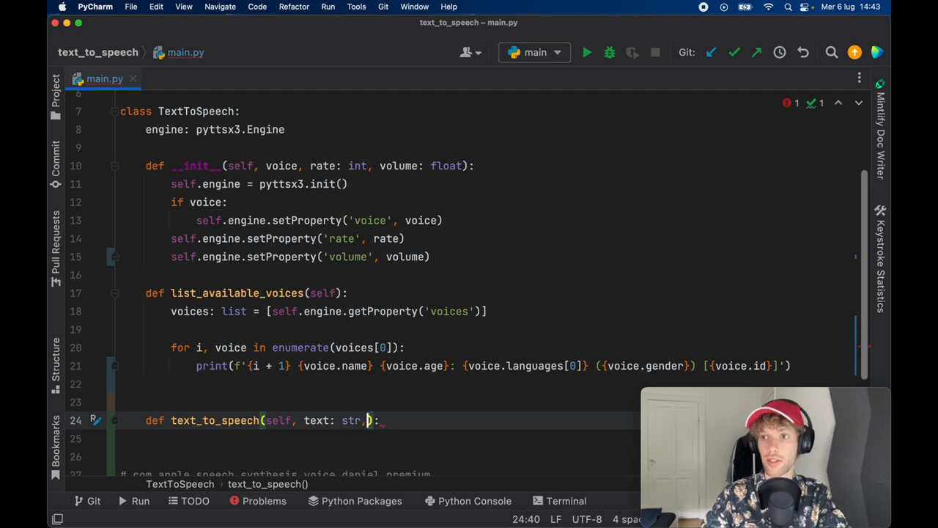
# Step: Add save: bool = False and file_name='output.mp3' parameters and begin the body
pyautogui.write('save:')
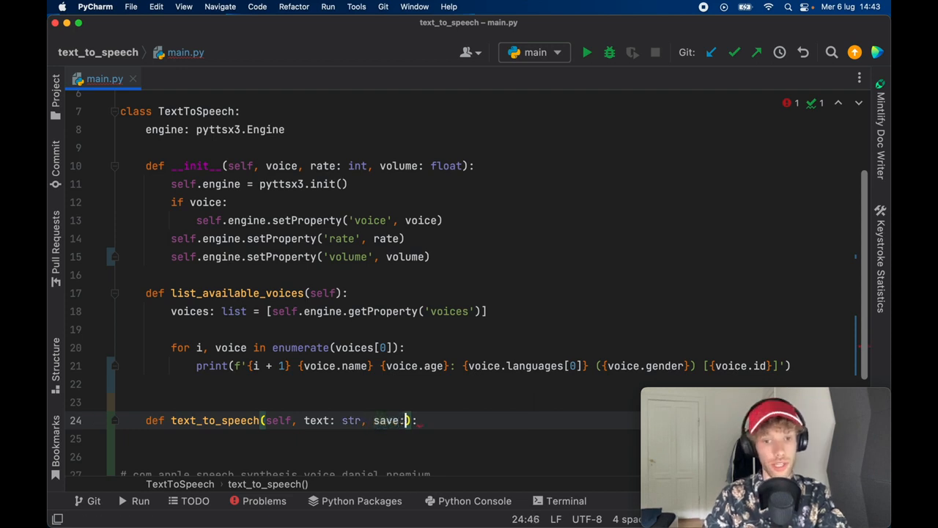
pyautogui.write('bool')
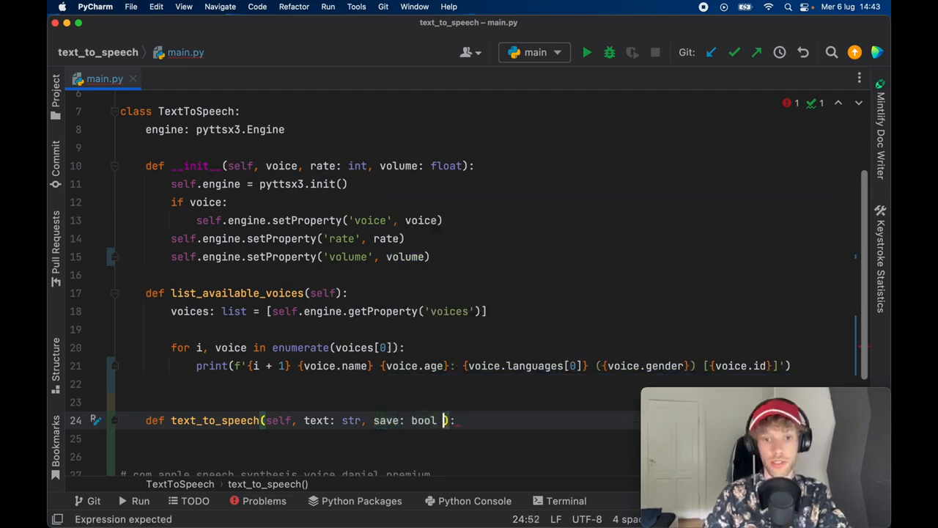
pyautogui.write('= False,')
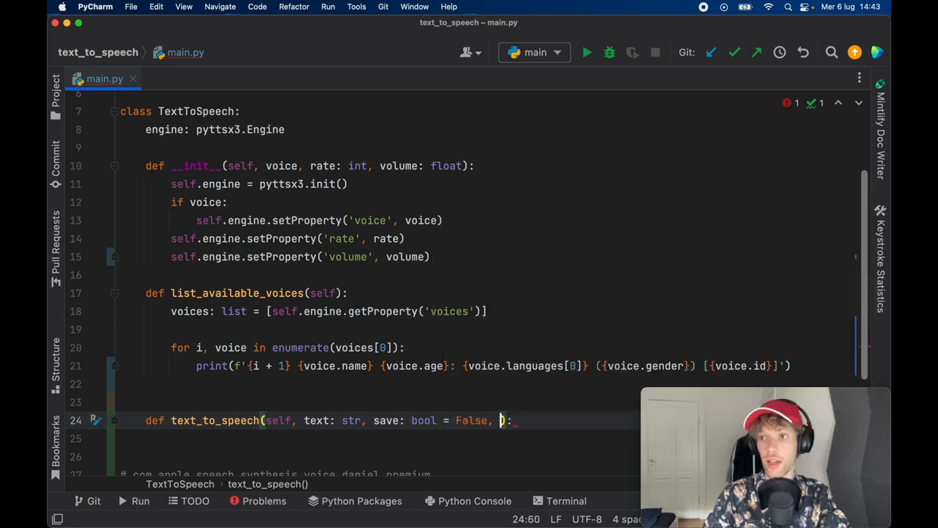
pyautogui.write('file_')
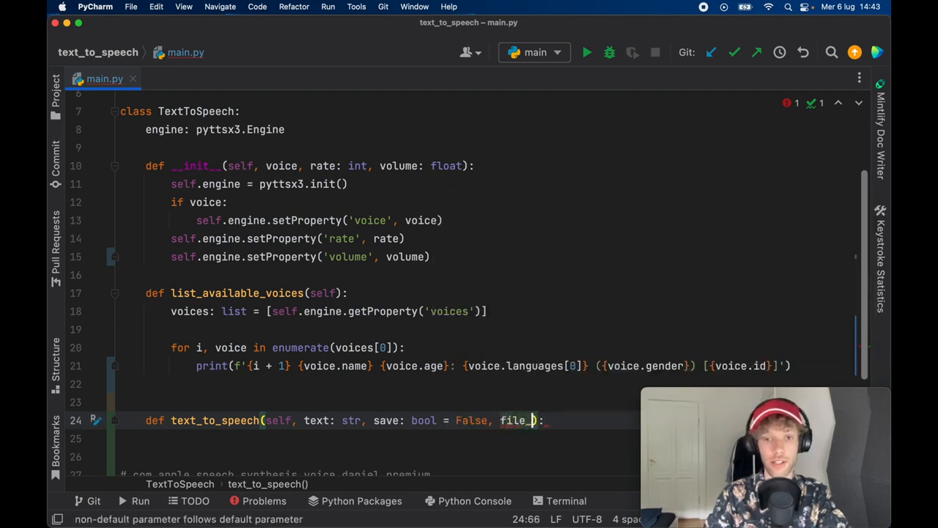
pyautogui.write("name=''")
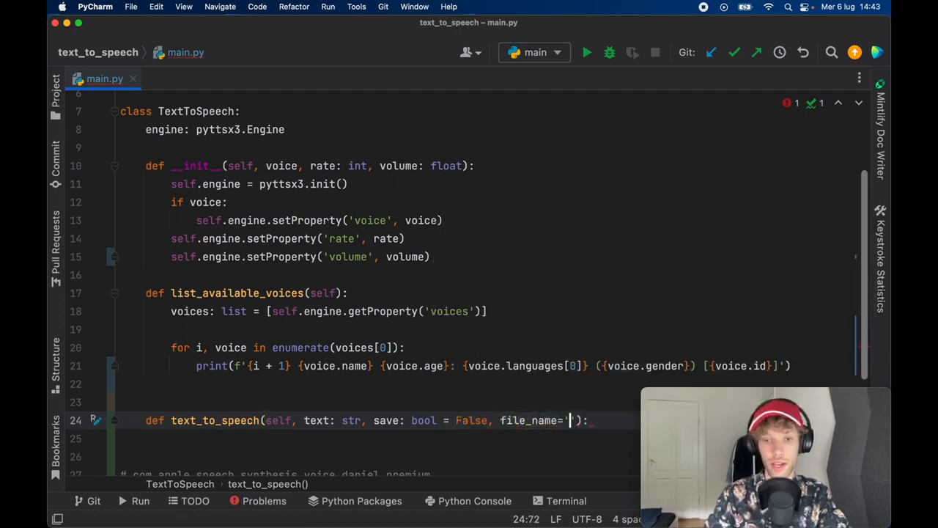
pyautogui.write('output.m')
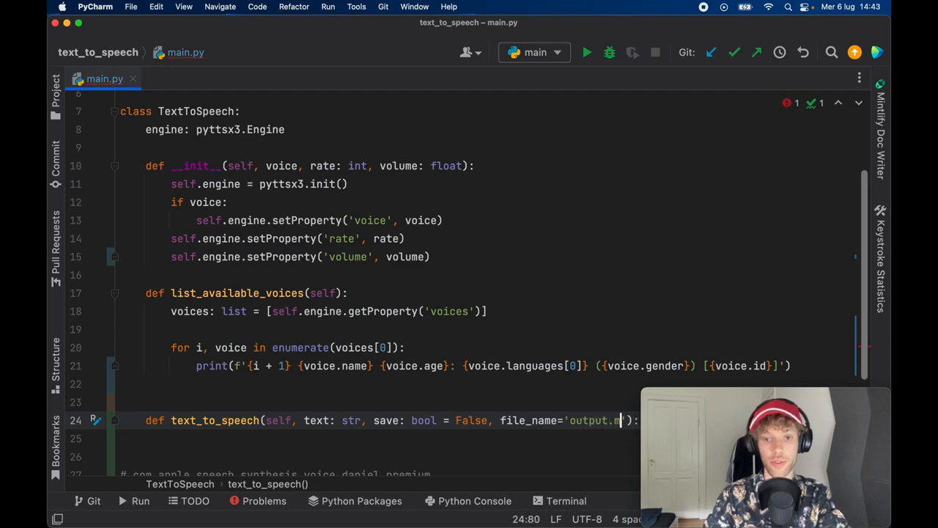
pyautogui.write('self.')
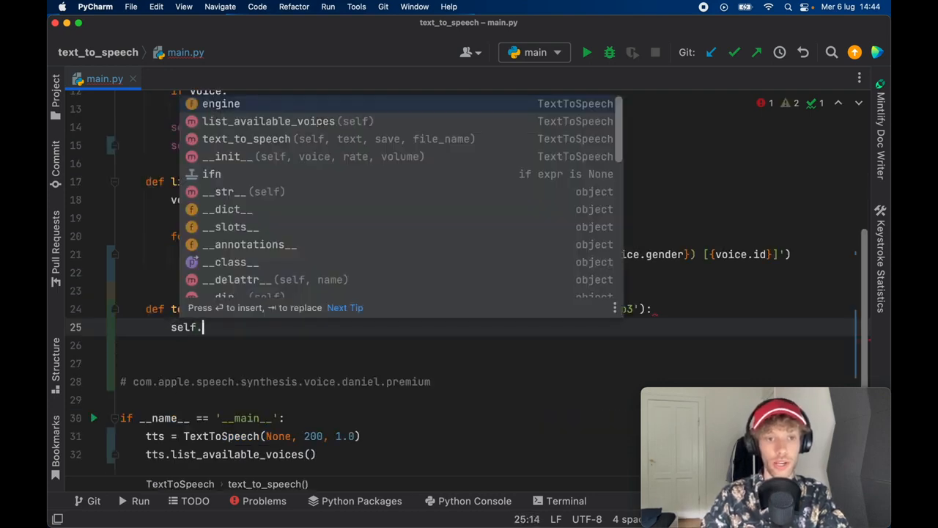
# Step: Speak the text with self.engine.say(text) and print 'I am speaking...'
pyautogui.write('engine.')
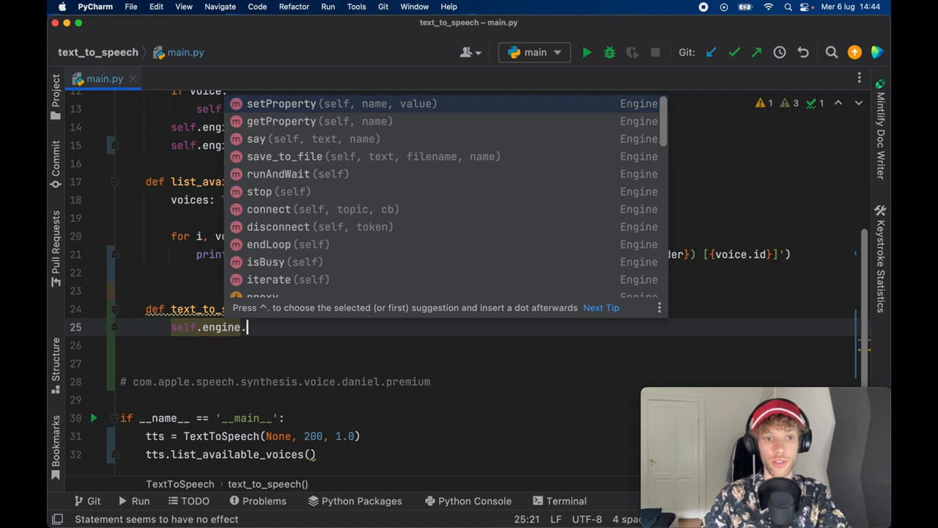
pyautogui.click(255, 137)
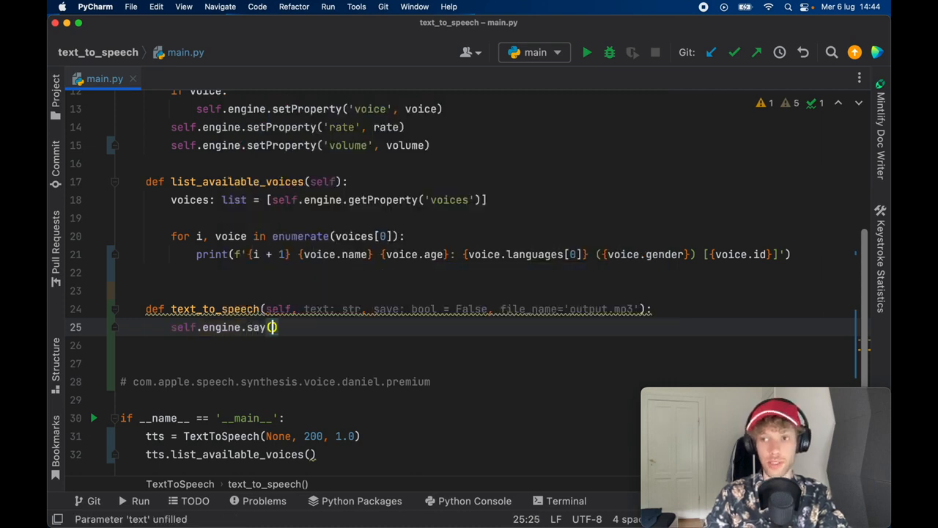
pyautogui.write('text')
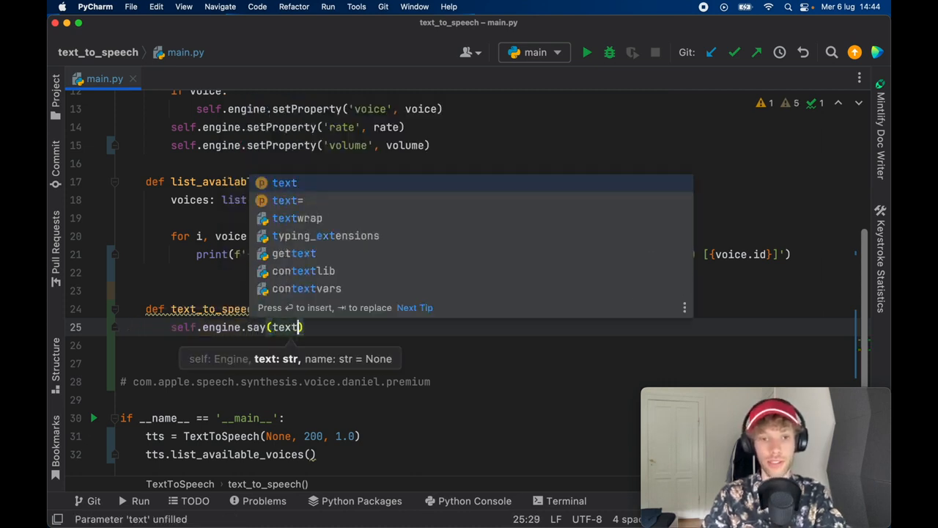
pyautogui.write("print('")
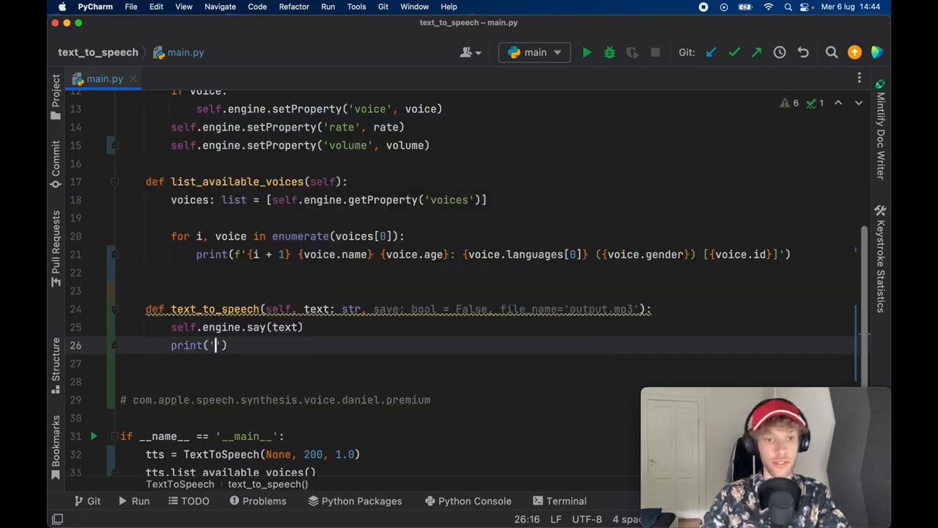
pyautogui.write('l')
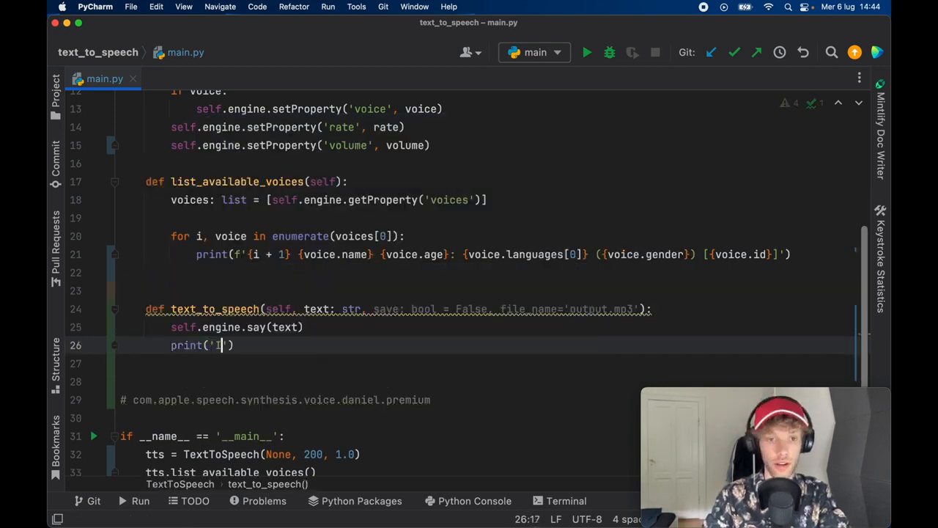
pyautogui.write('am speaking...')
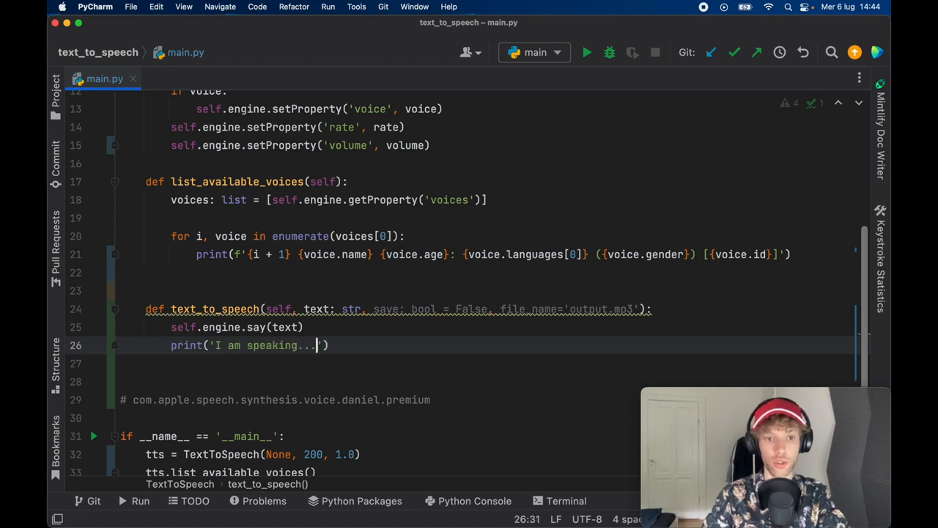
# Step: Save to file_name when save is set, then call self.engine.runAndWait()
pyautogui.write('if save:')
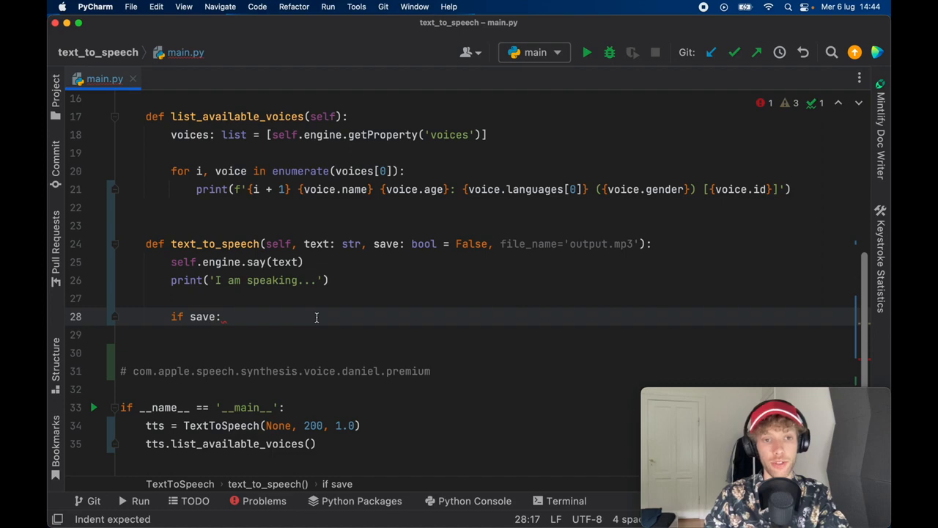
pyautogui.write('self.engine')
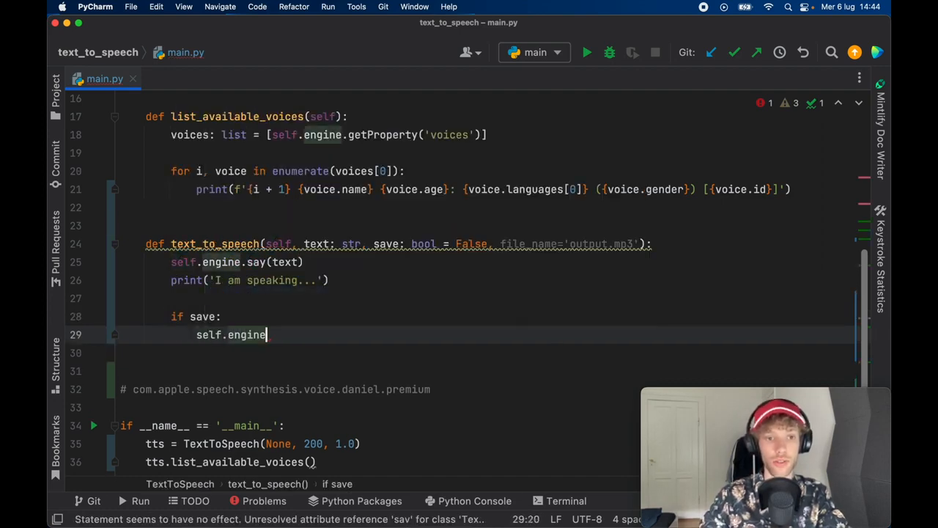
pyautogui.write('.save_to_file(text,')
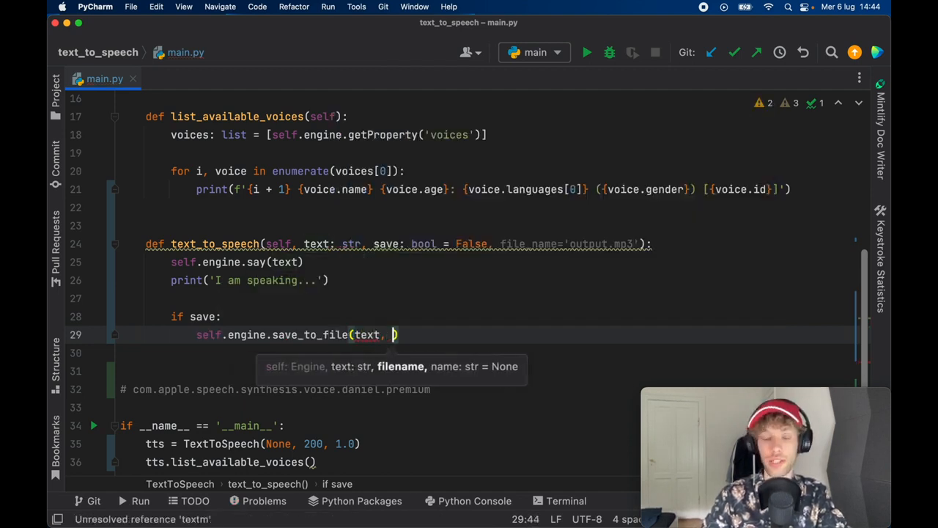
pyautogui.write('file_name')
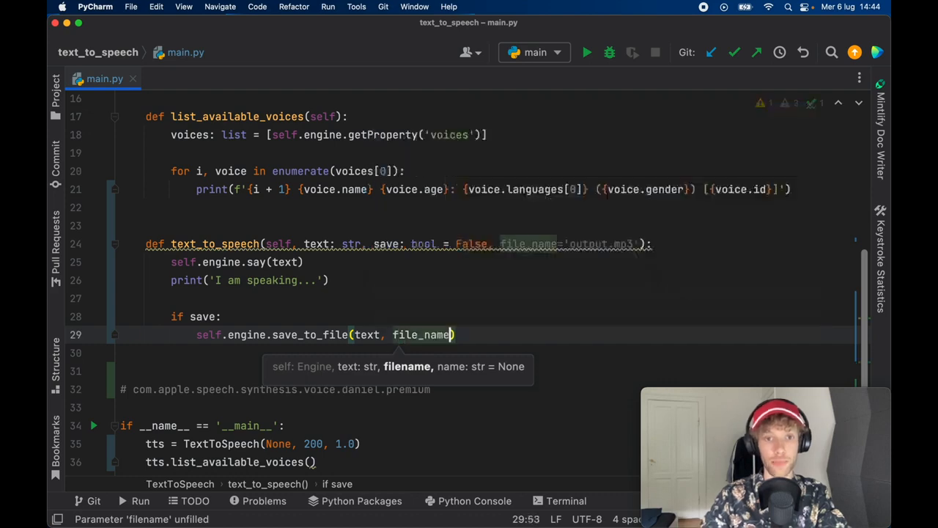
pyautogui.write('self.engine.runAndWait(')
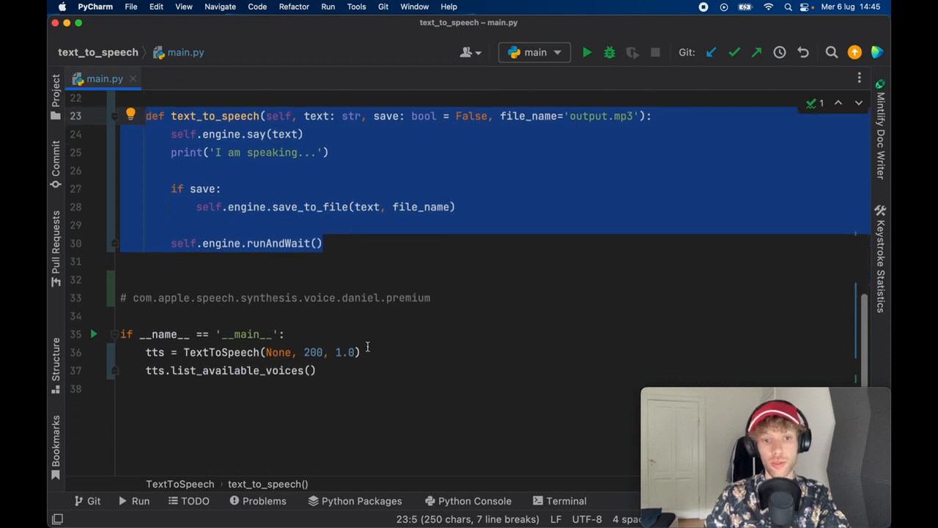
# Step: Call tts.text_to_speech('Hello there! I am Pythonize!') and run the script
pyautogui.write('tt')
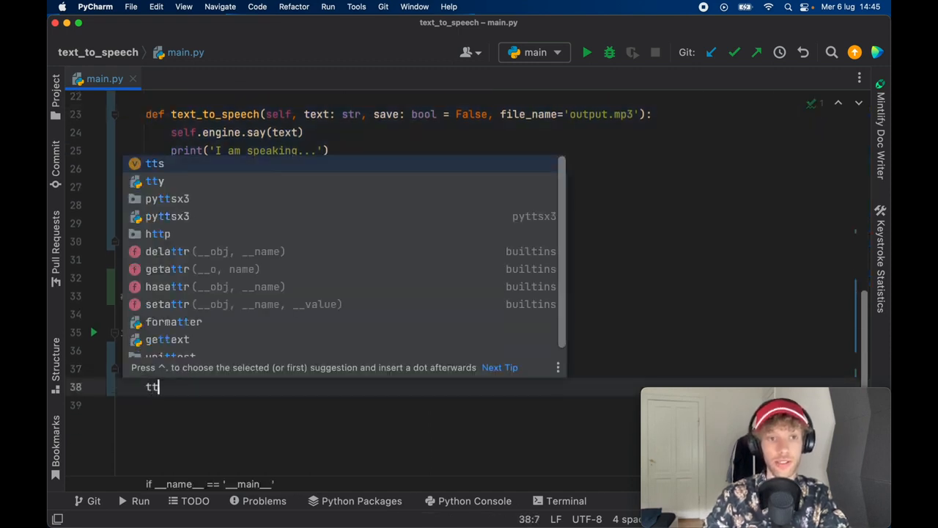
pyautogui.write('.')
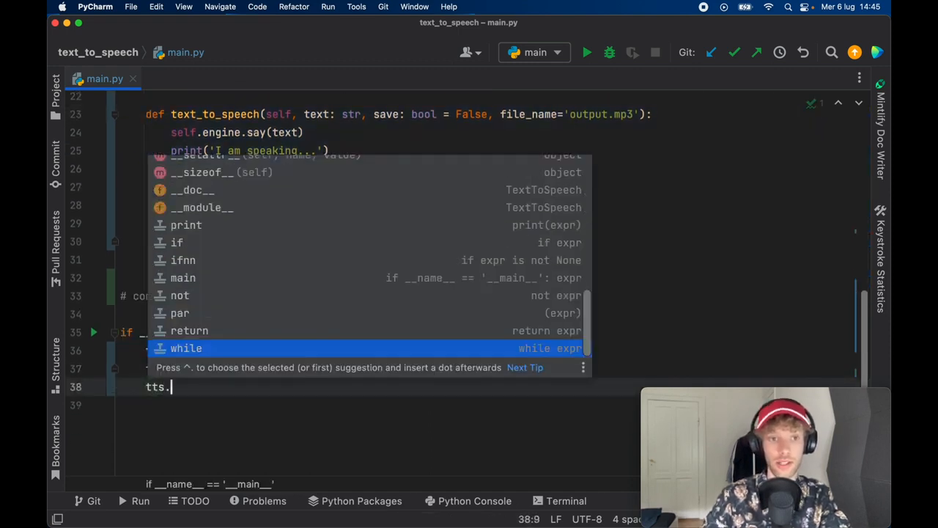
pyautogui.write("text_to_speech('Hello there! I")
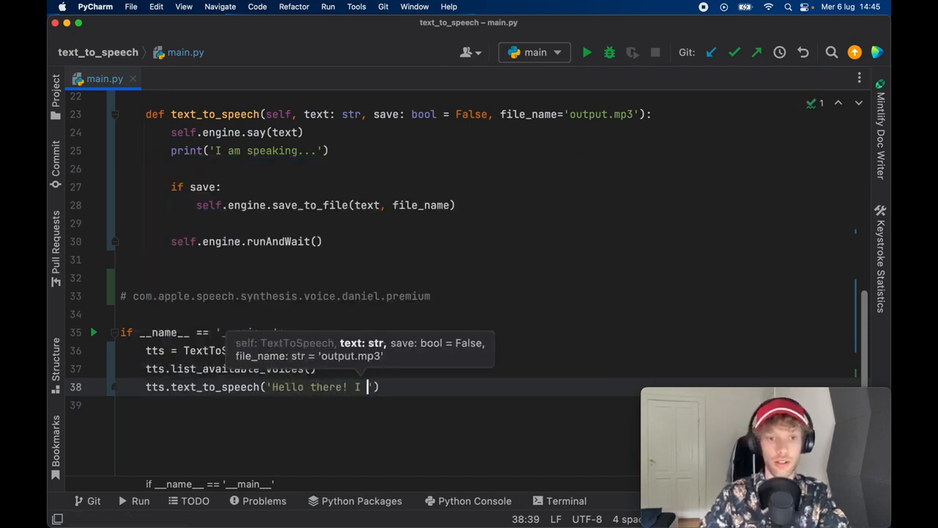
pyautogui.write('Pythonize!')
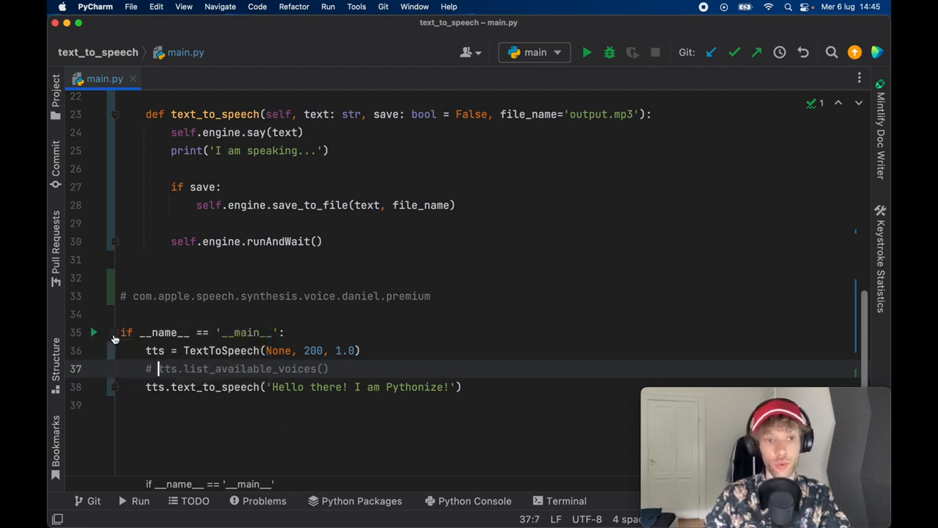
pyautogui.click(587, 53)
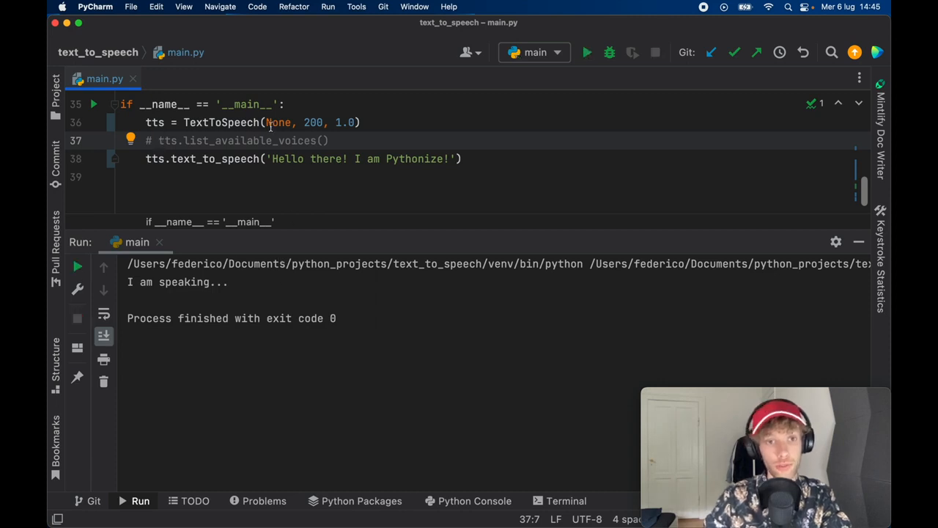
# Step: Pass 'com.apple.speech.synthesis.voice.daniel.premium' as the TextToSpeech voice argument instead of None
pyautogui.doubleClick(279, 123)
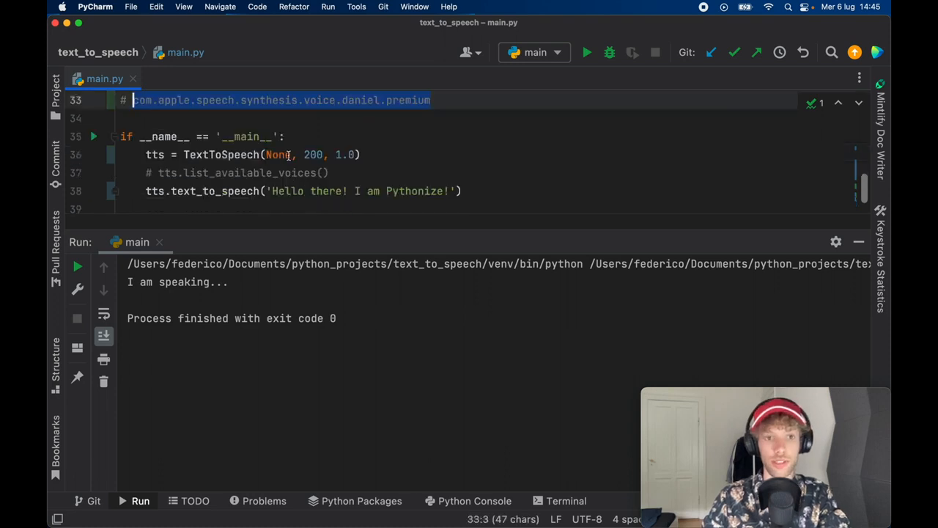
pyautogui.write("com.apple.speech.synthesis.voice.daniel.premium'")
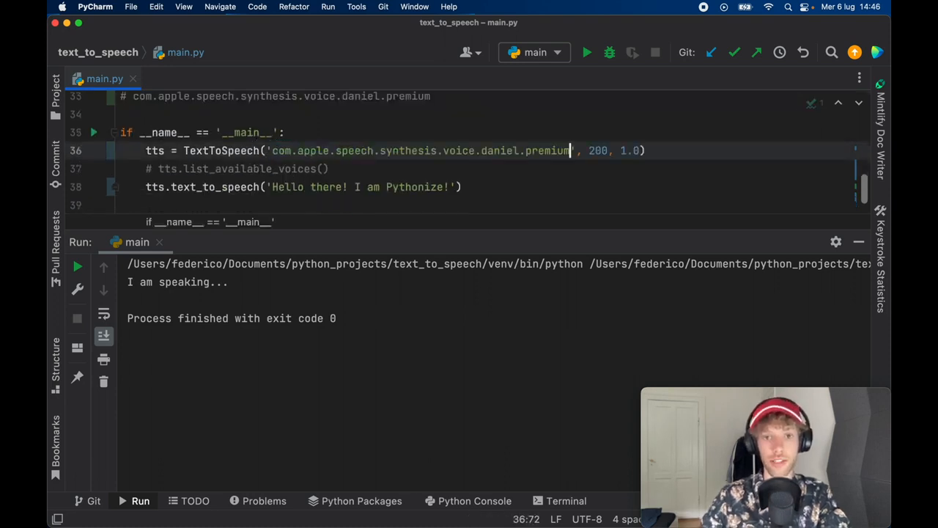
# Step: Run the script so the greeting is spoken with the Daniel premium voice, exit code 0
pyautogui.click(586, 53)
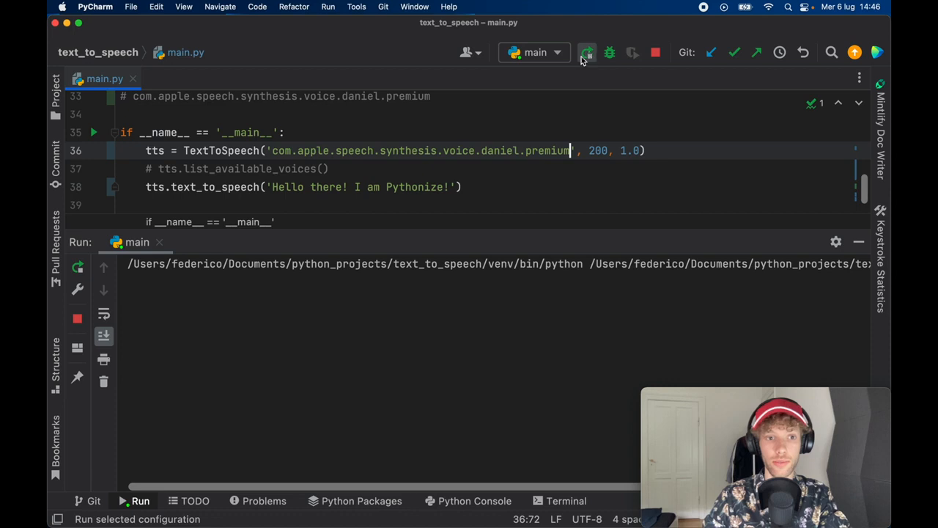
pyautogui.click(587, 53)
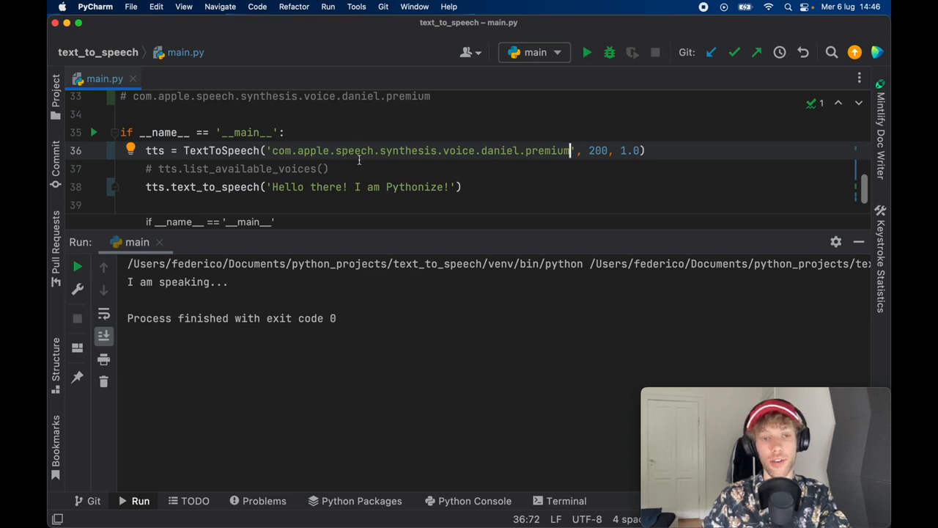
pyautogui.moveTo(629, 160)
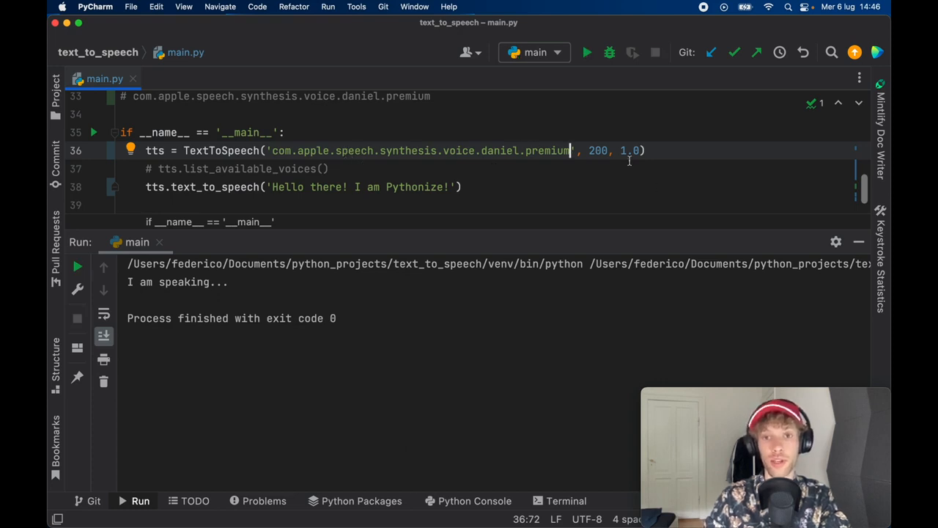